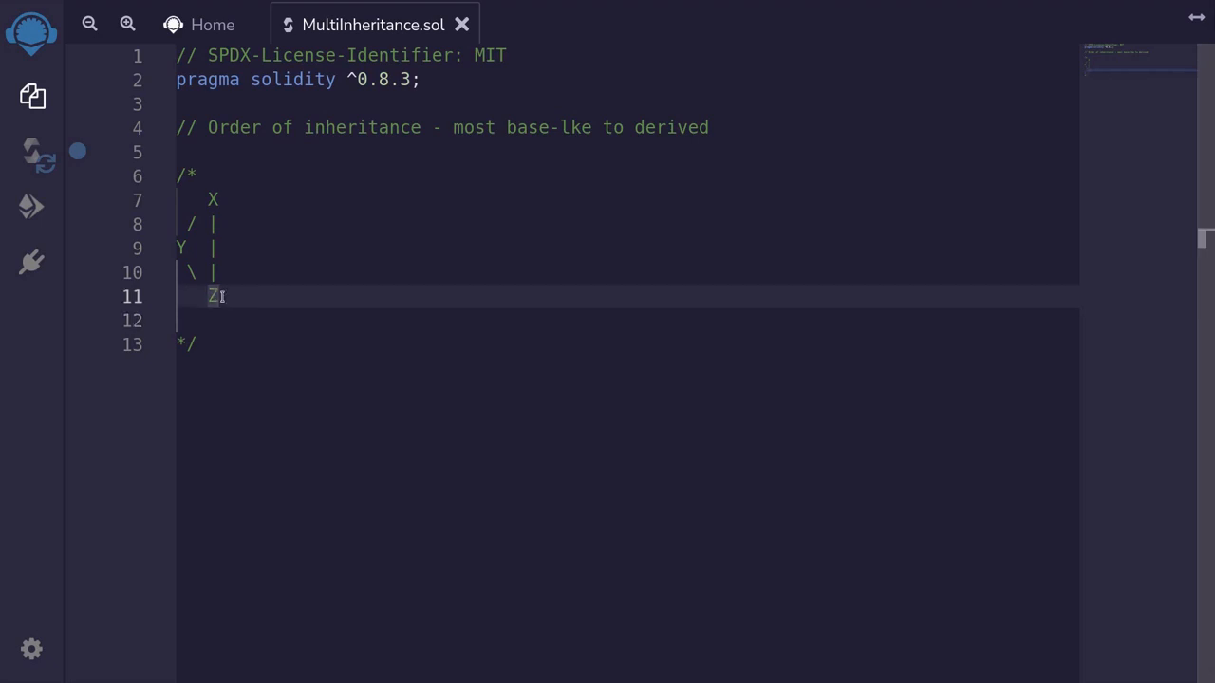
Point out Z, the base-to-derived ordering phrase, and X and Z in the second diagram
left_click(194, 248)
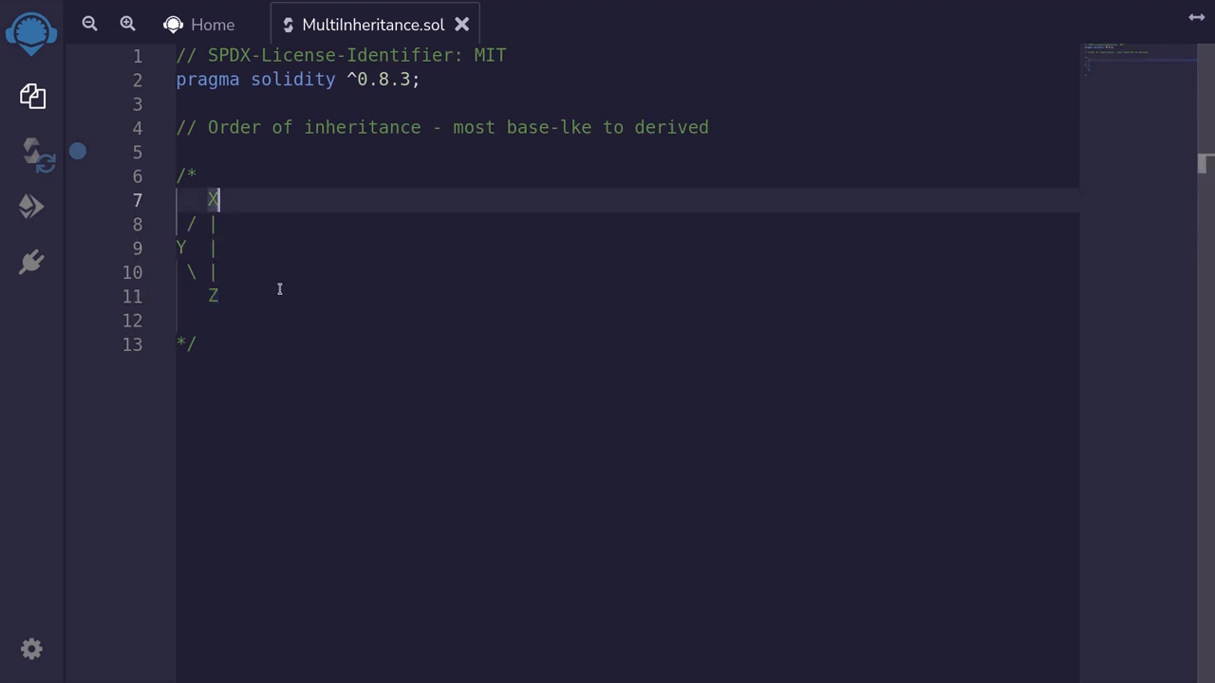
mouse_move(440, 142)
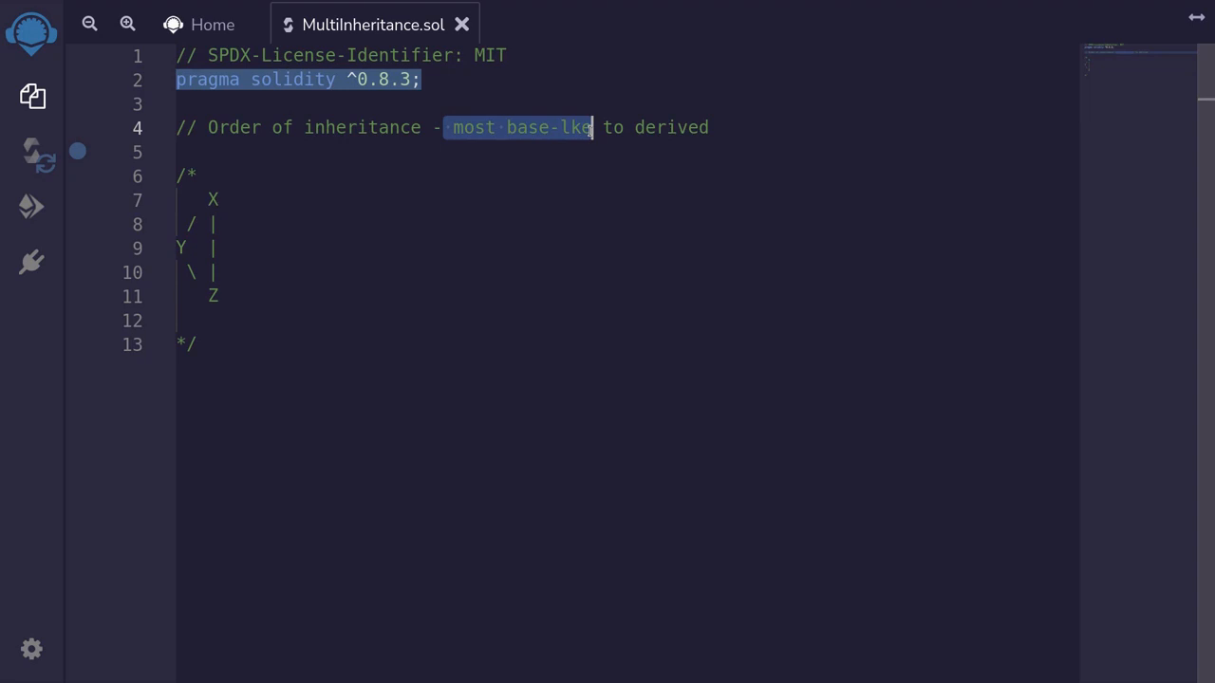
left_click_drag(592, 127, 708, 127)
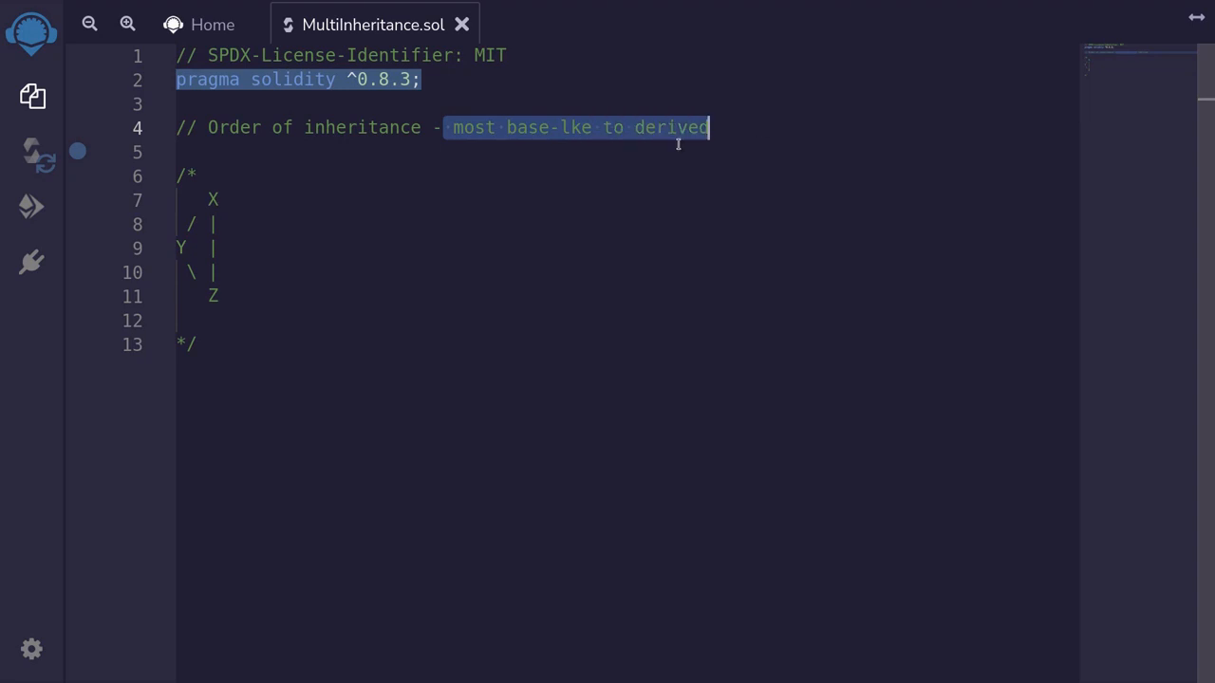
mouse_move(230, 297)
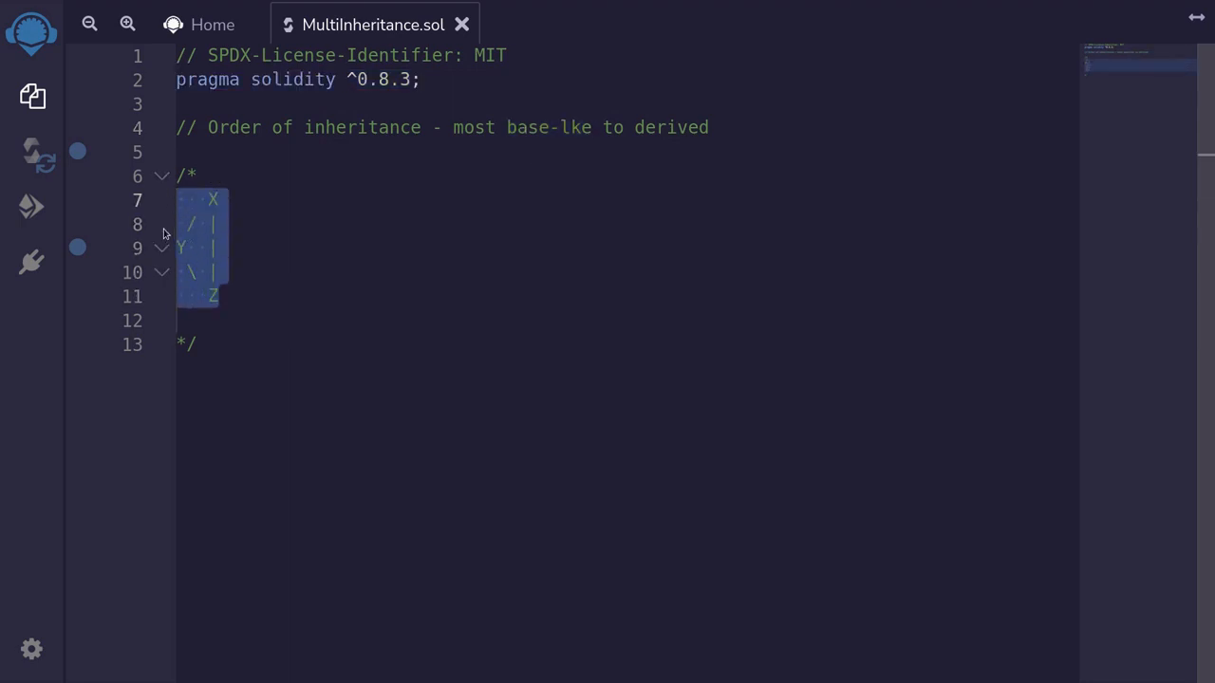
left_click(209, 296)
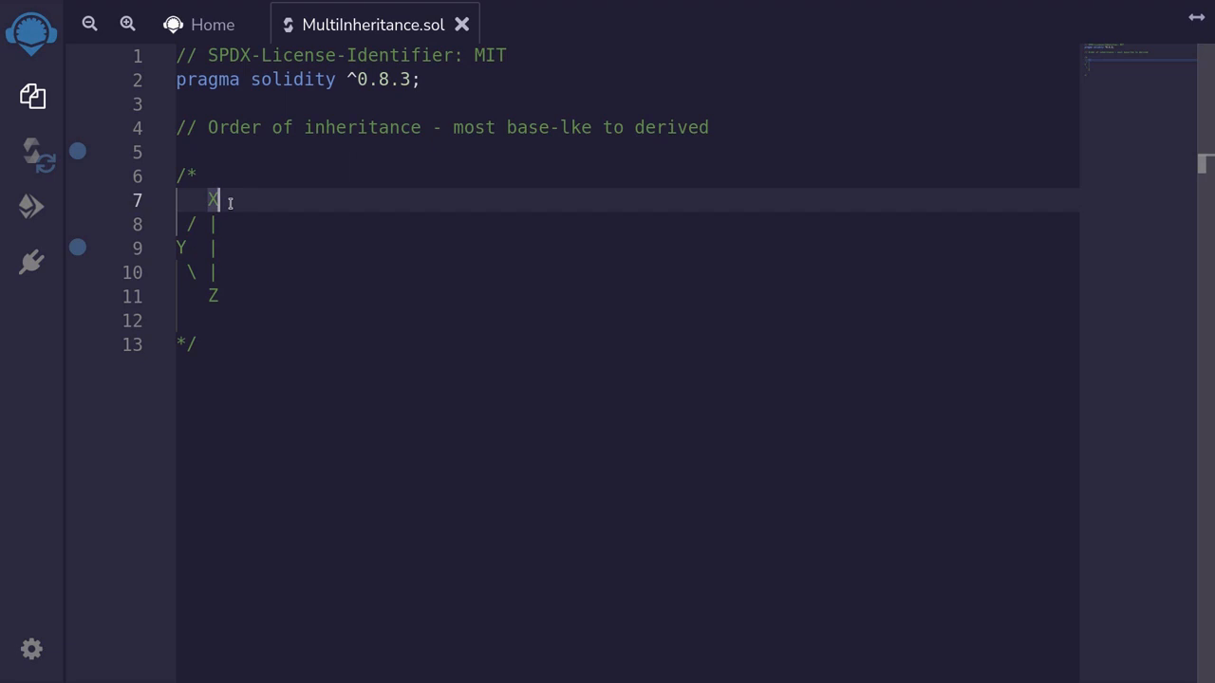
mouse_move(199, 248)
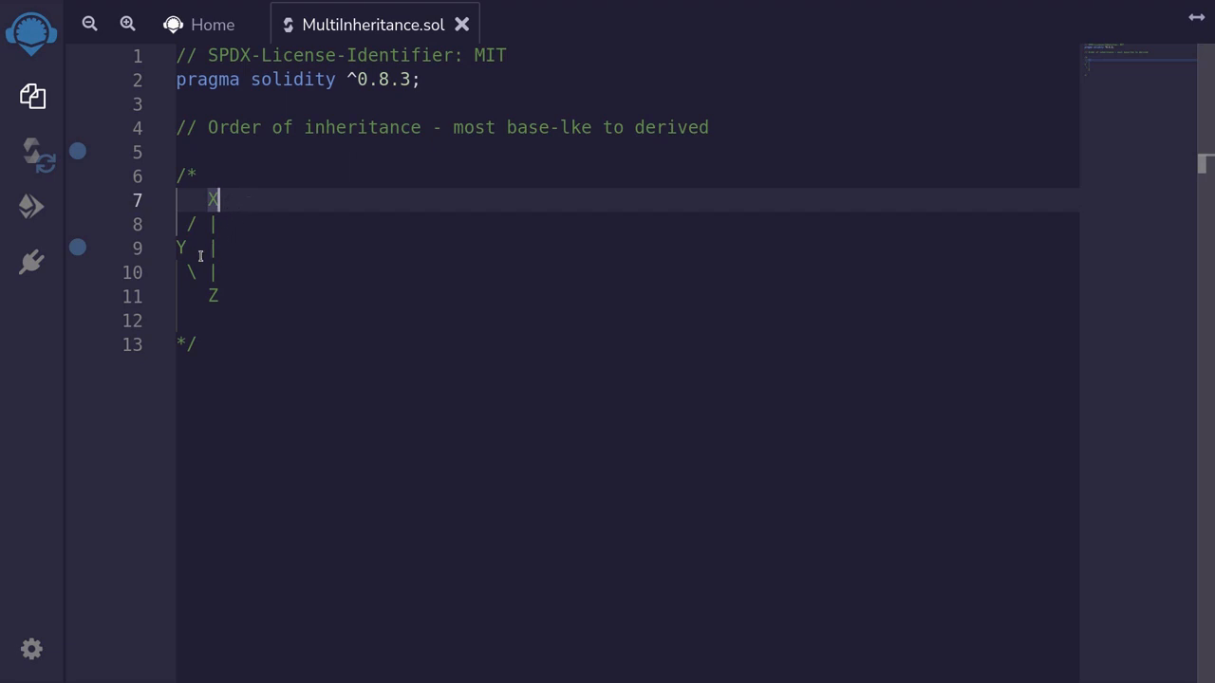
left_click(219, 295)
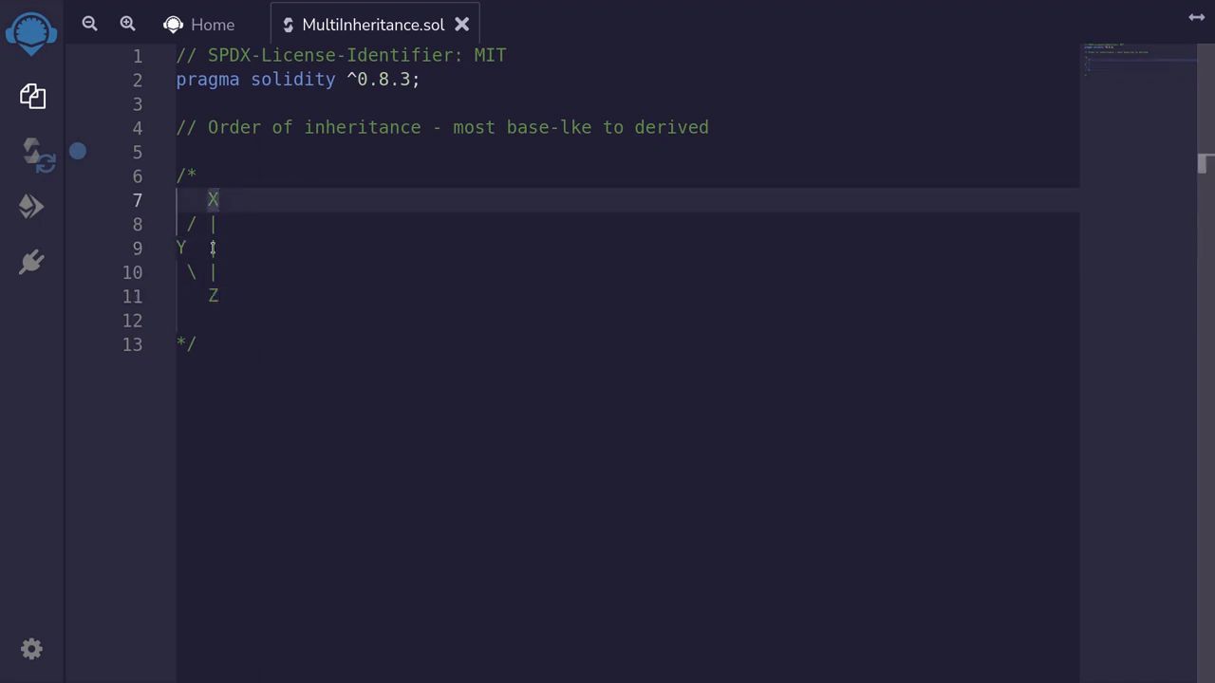
left_click(180, 248)
type("// order of most base like to derived")
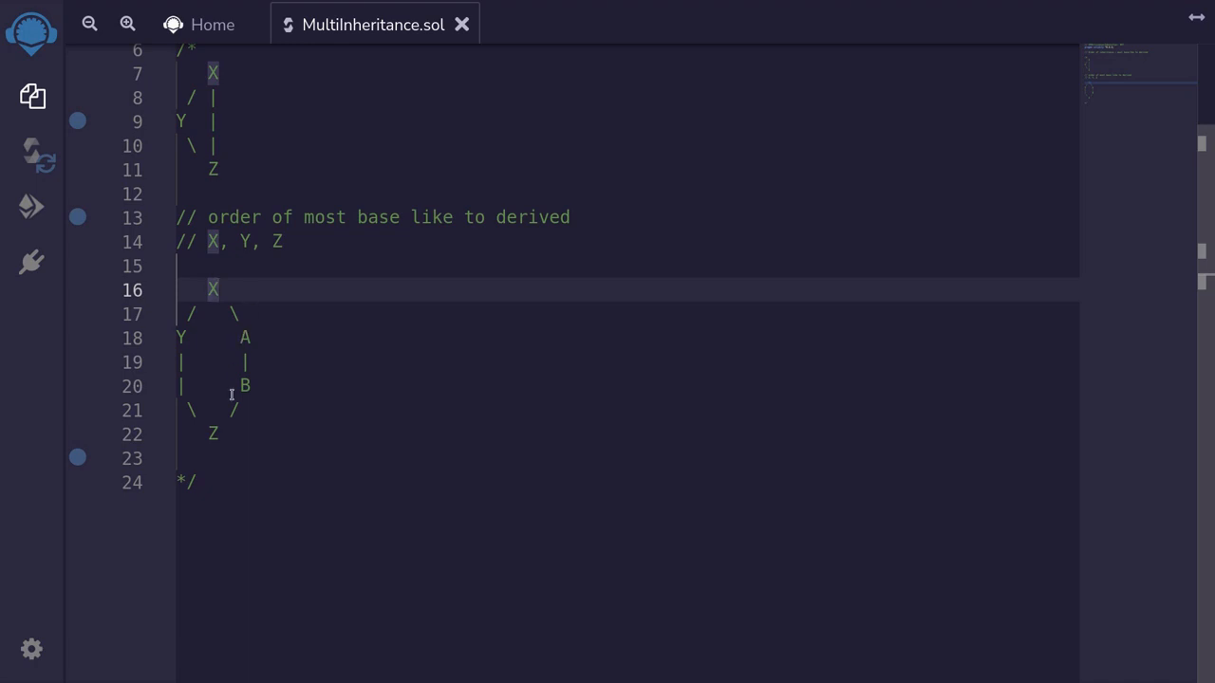
left_click(216, 433)
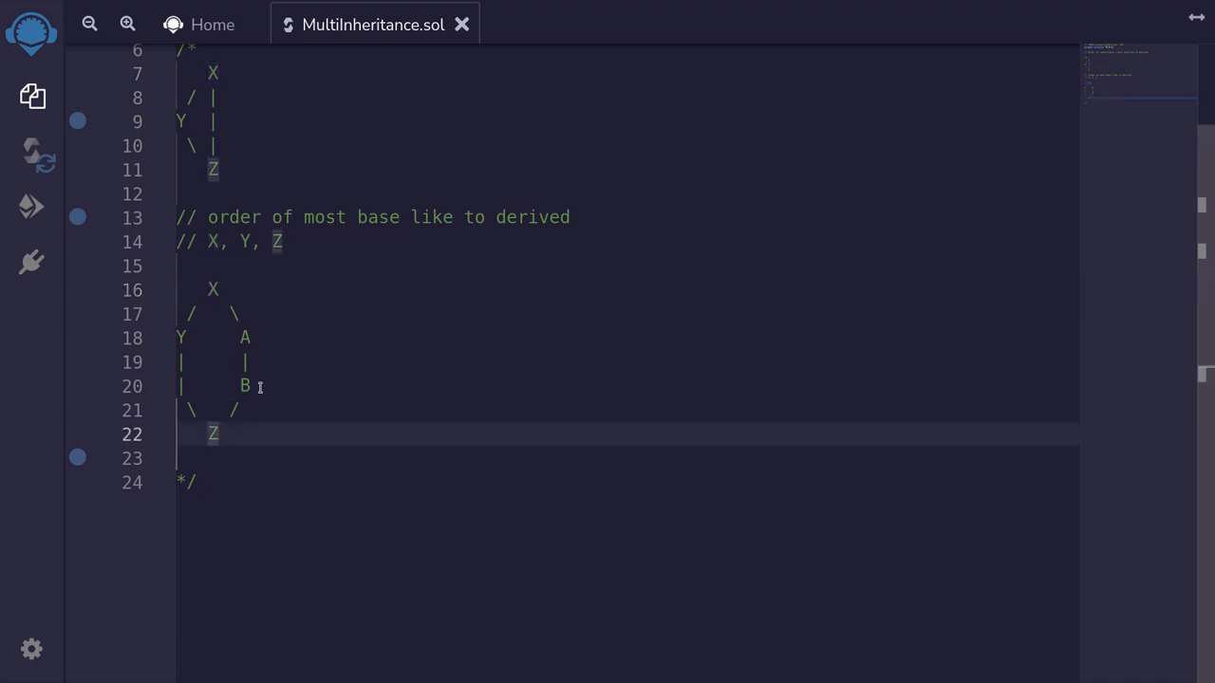
left_click(256, 338)
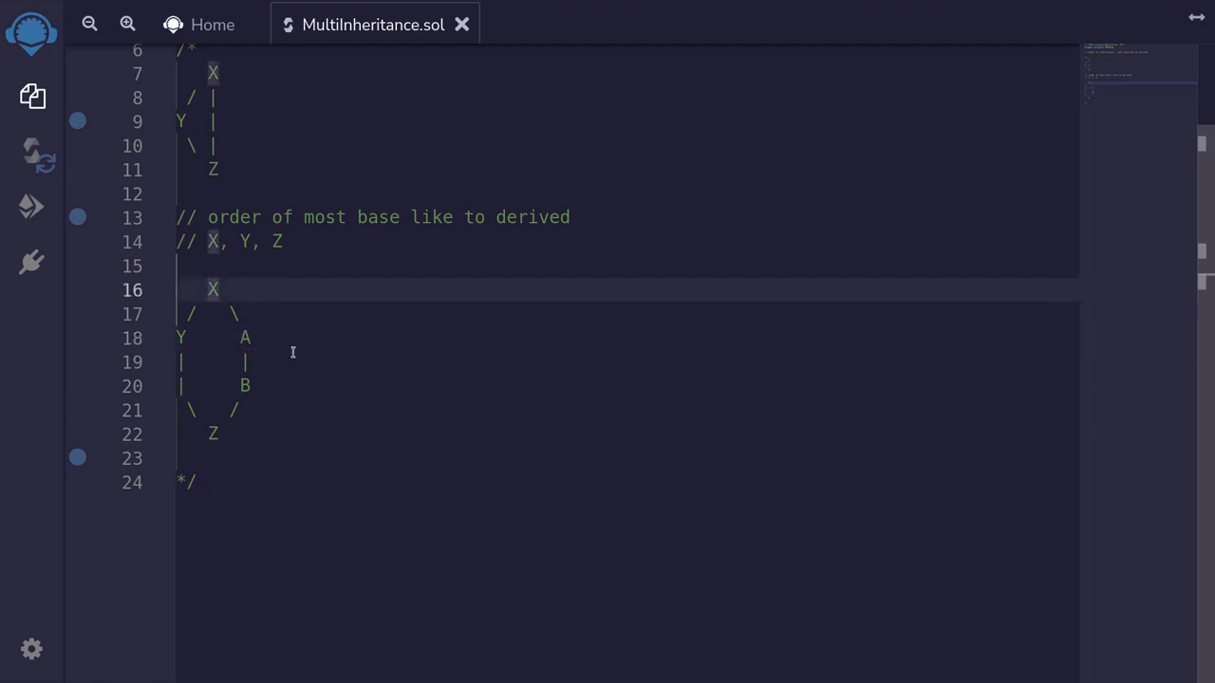
left_click(218, 289)
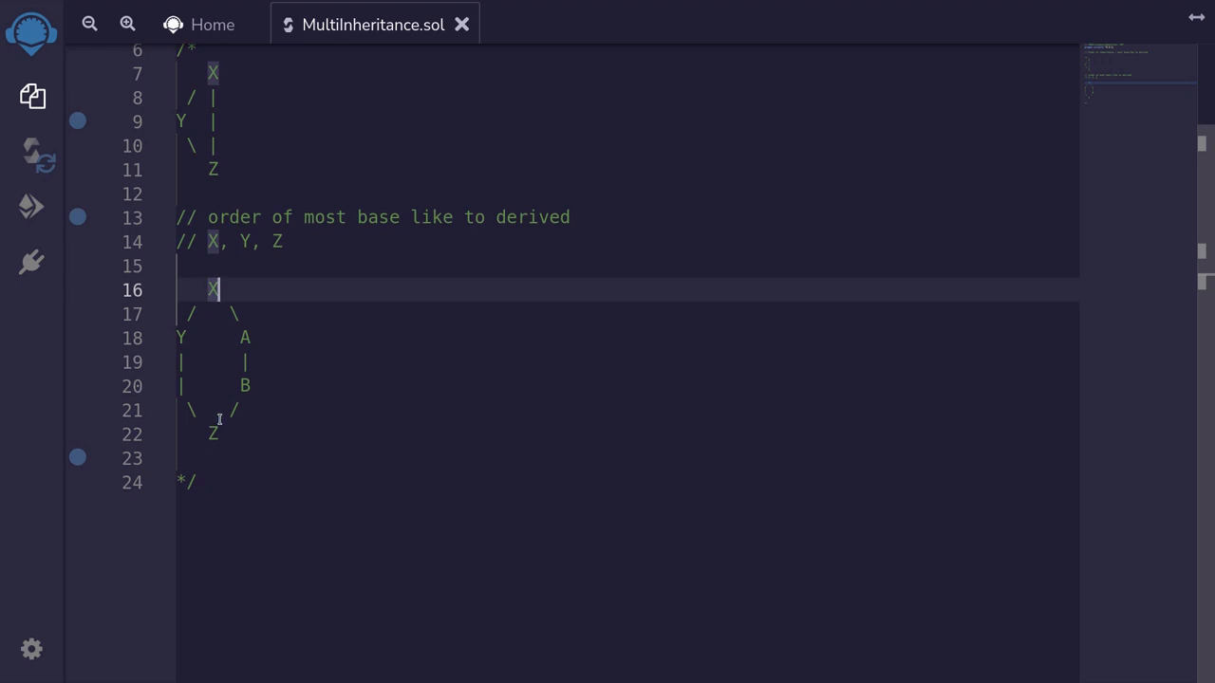
left_click(231, 464)
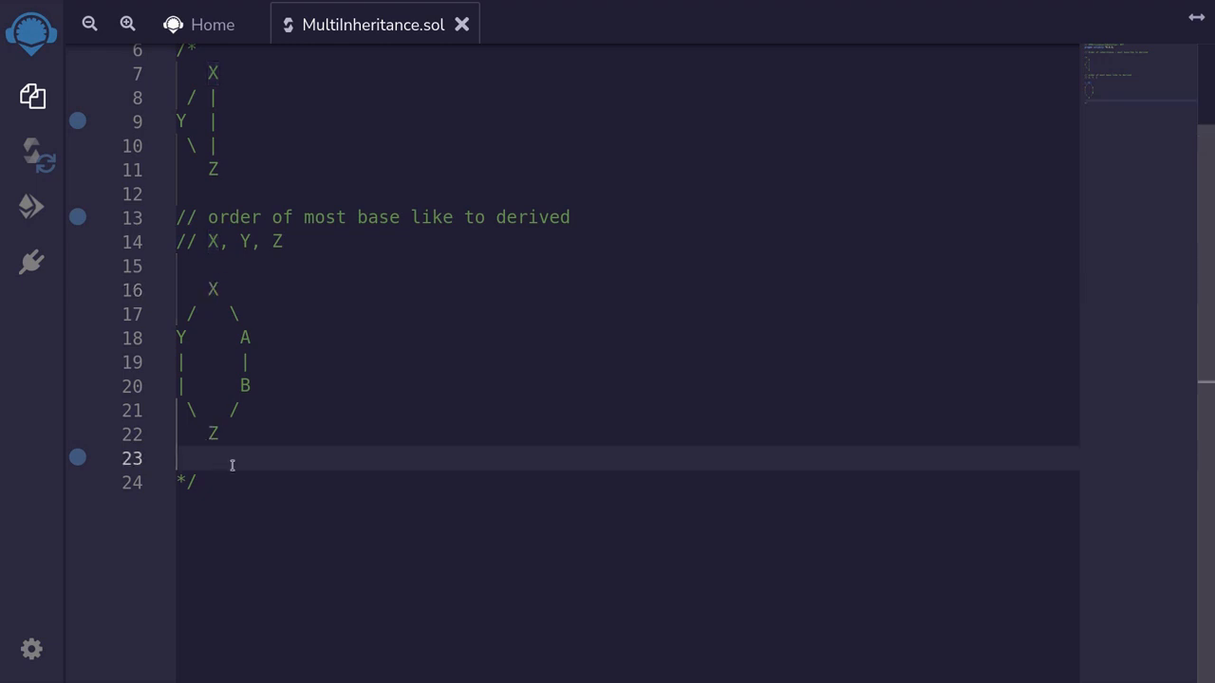
Type the order 'X, Y, A, B, Z' on the line below the second diagram
type("X,")
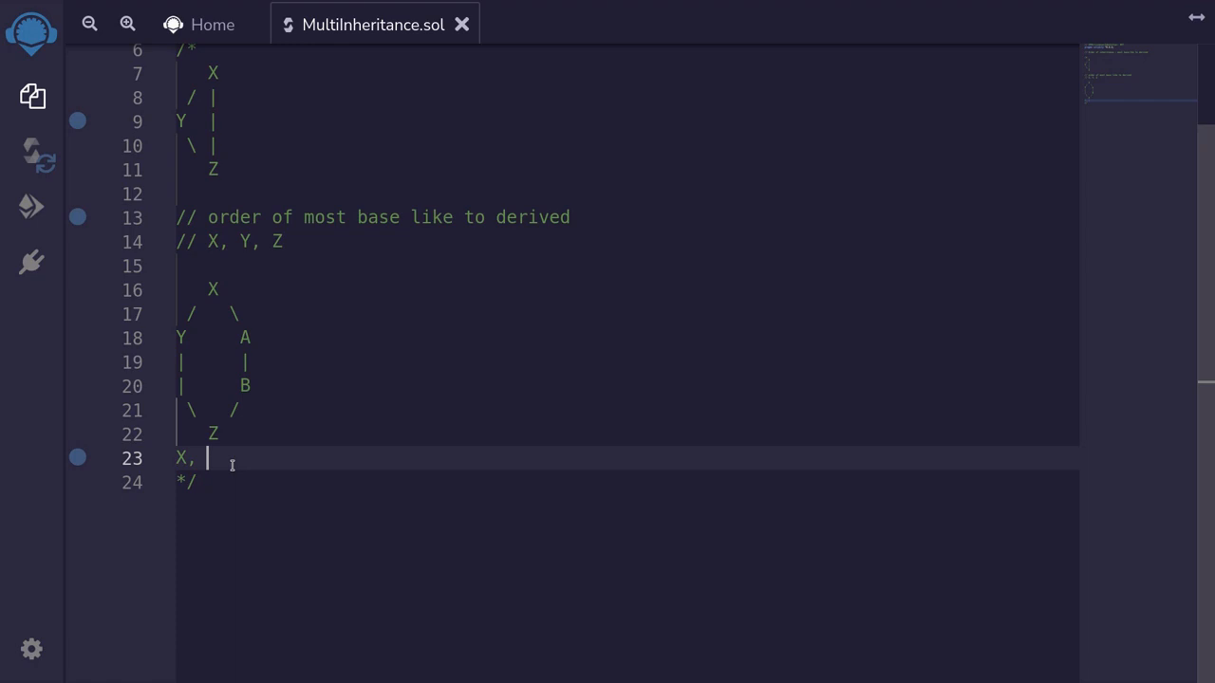
type("Y")
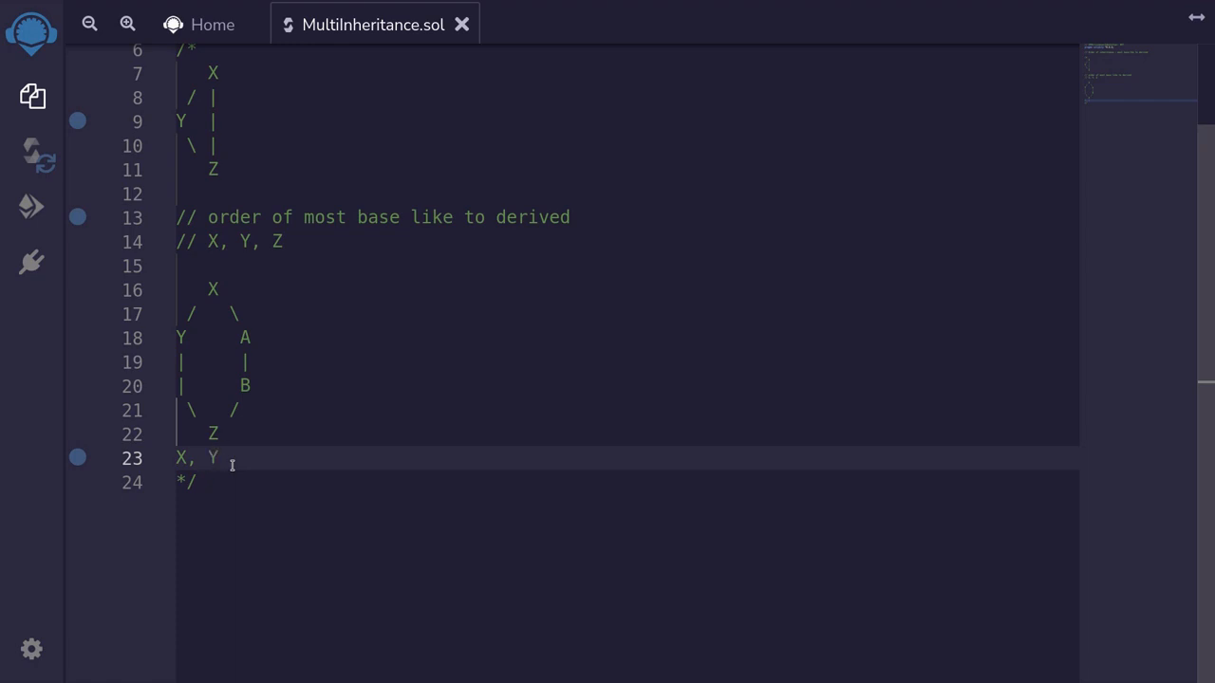
type(", A,")
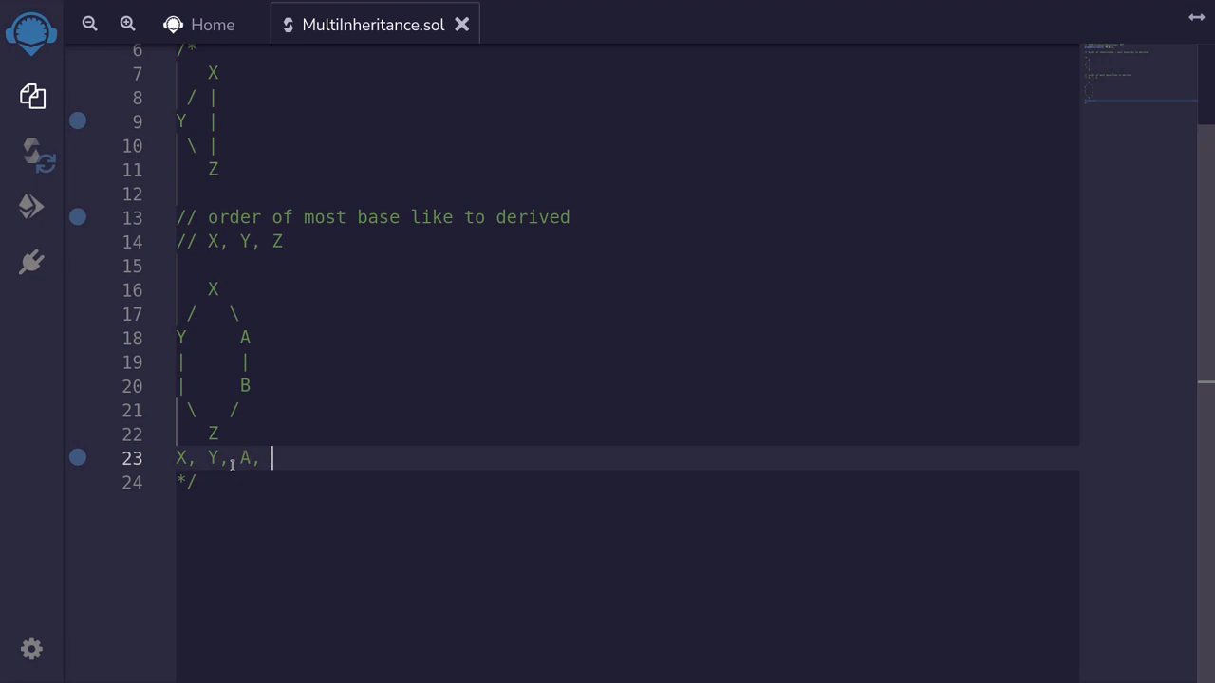
left_click(250, 386)
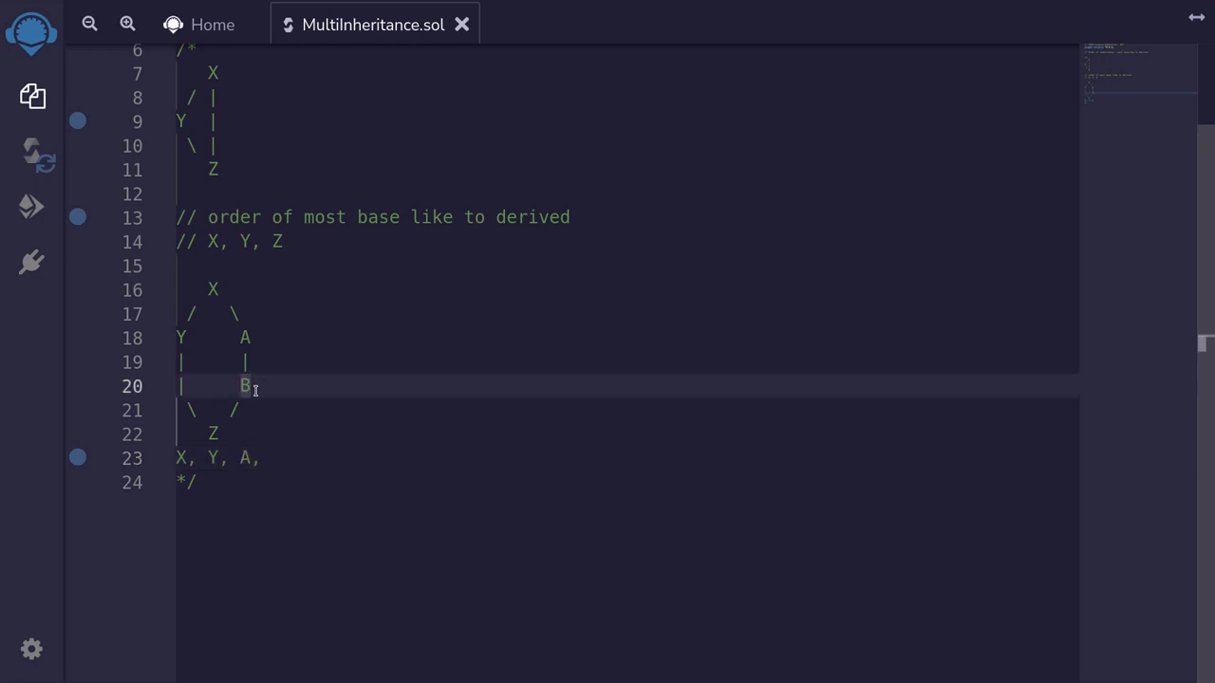
left_click(280, 433)
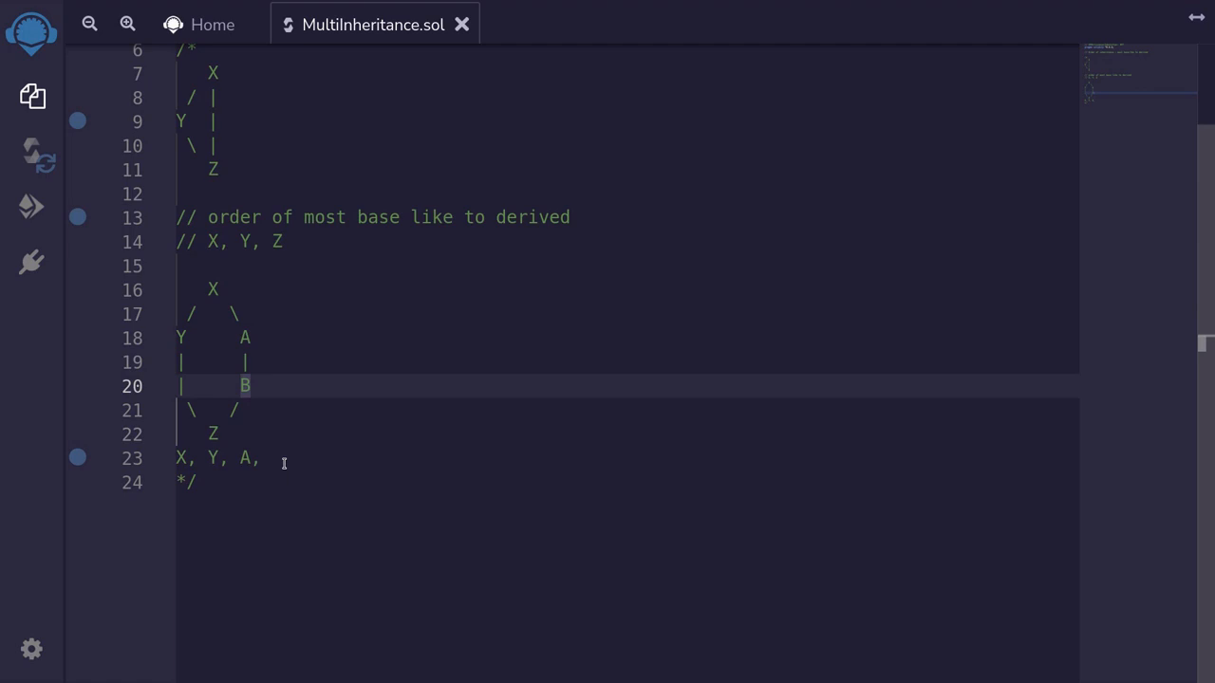
left_click(270, 458)
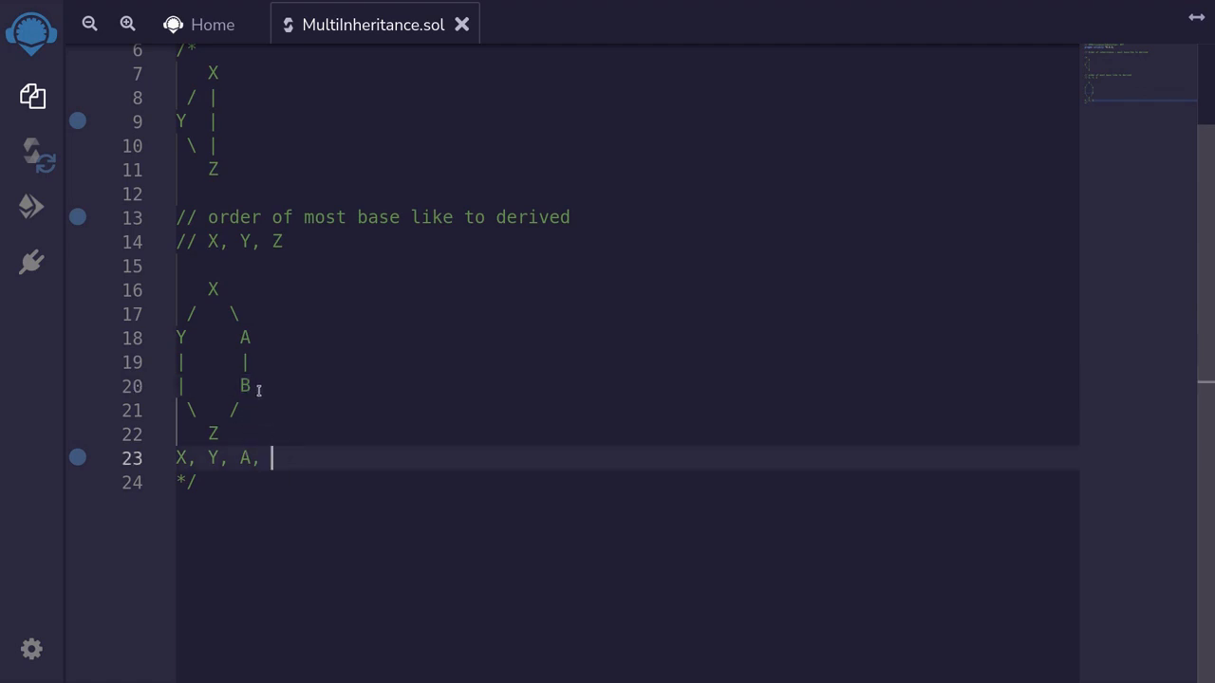
left_click(247, 386)
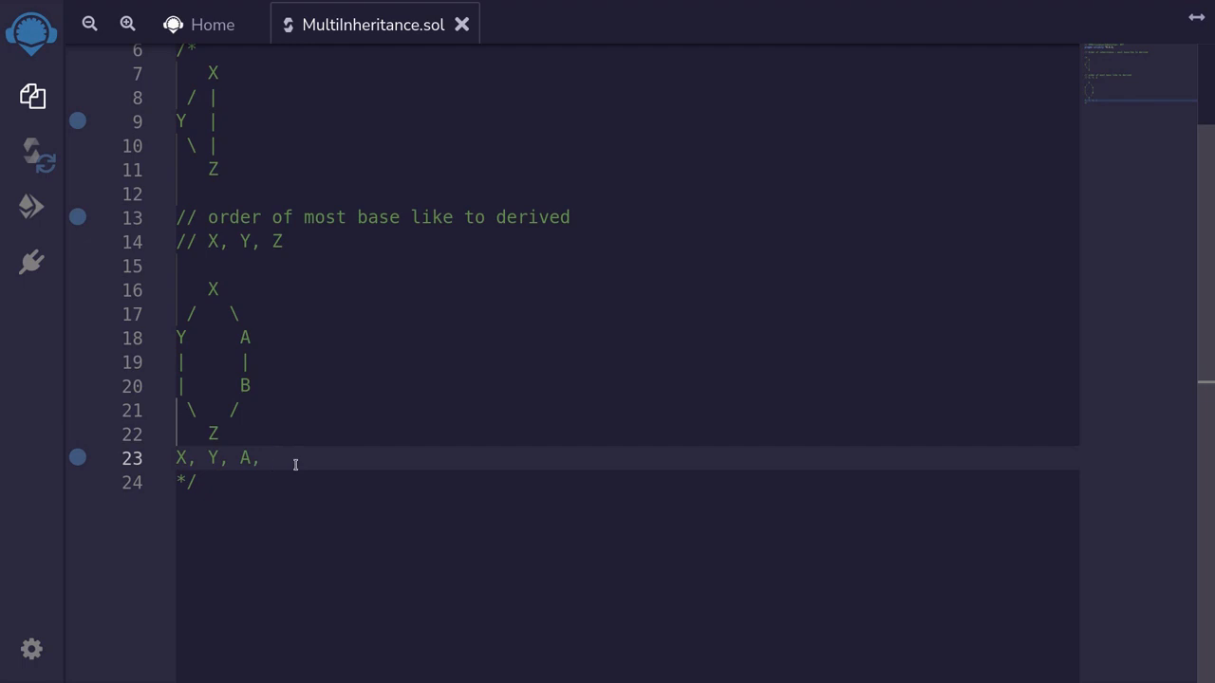
type("B, Z")
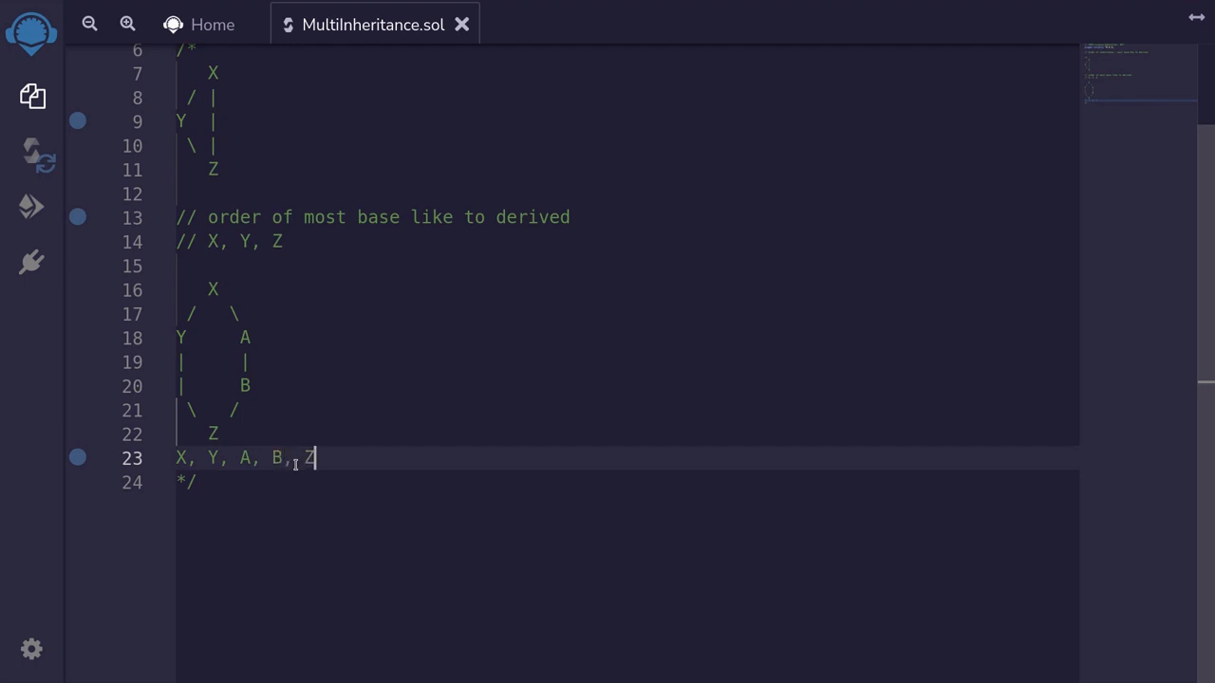
triple_click(245, 459)
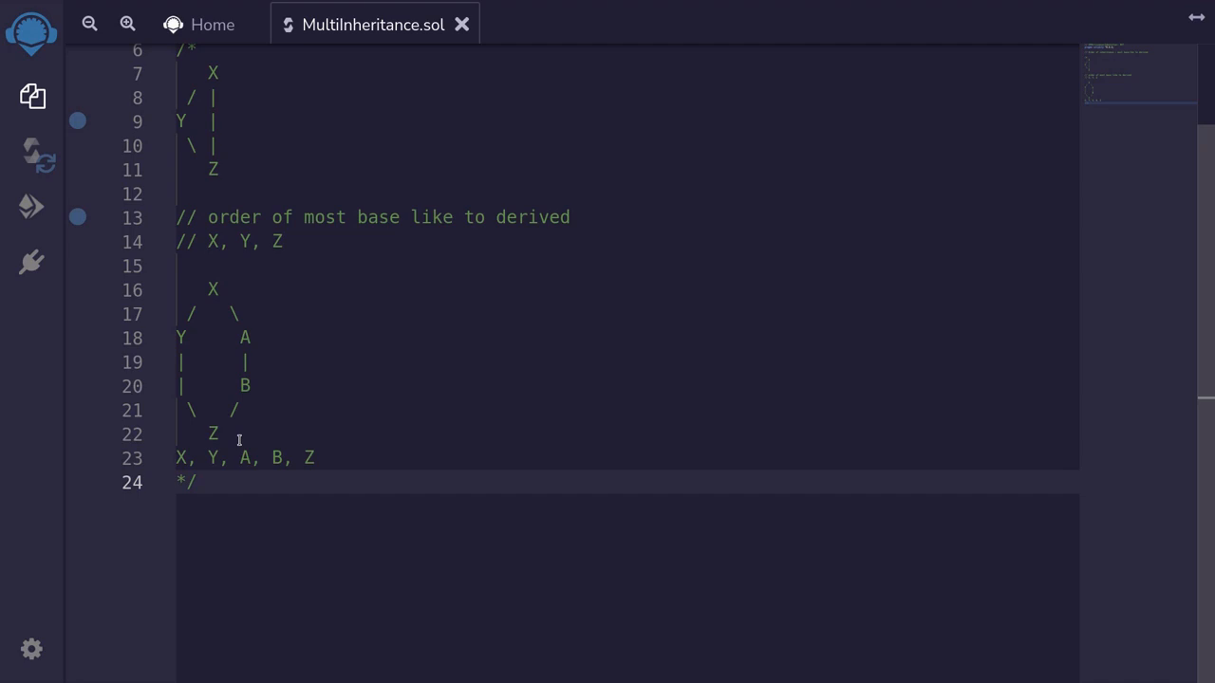
mouse_move(245, 171)
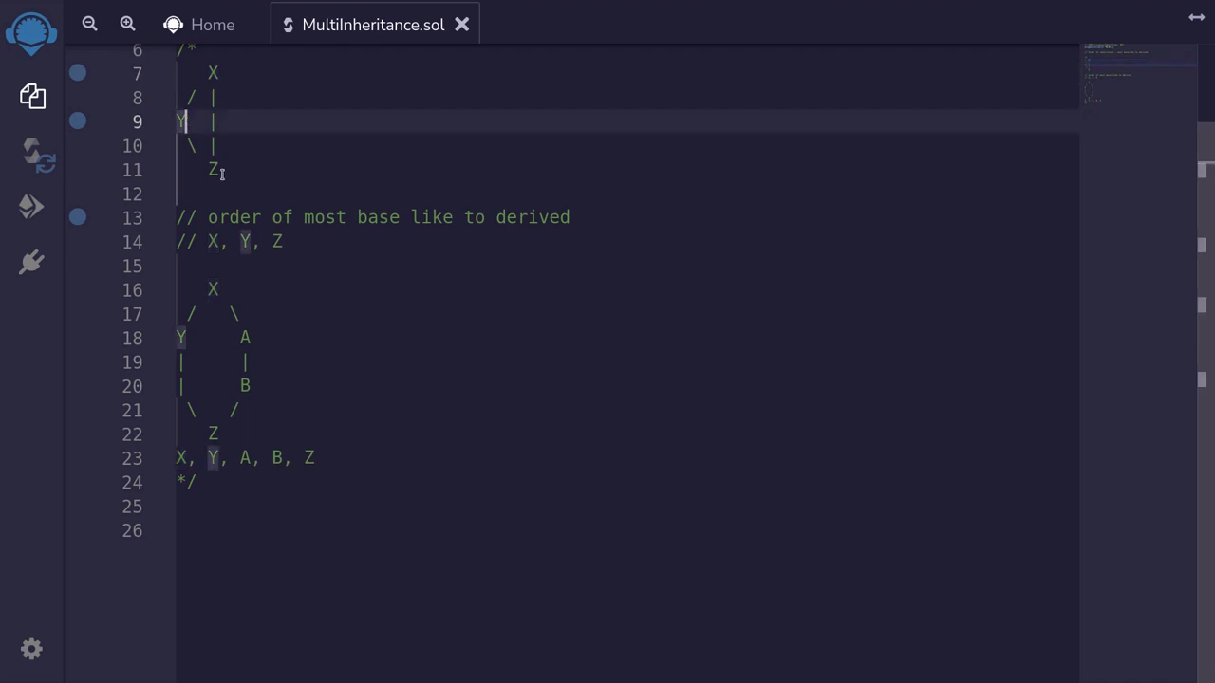
left_click(220, 73)
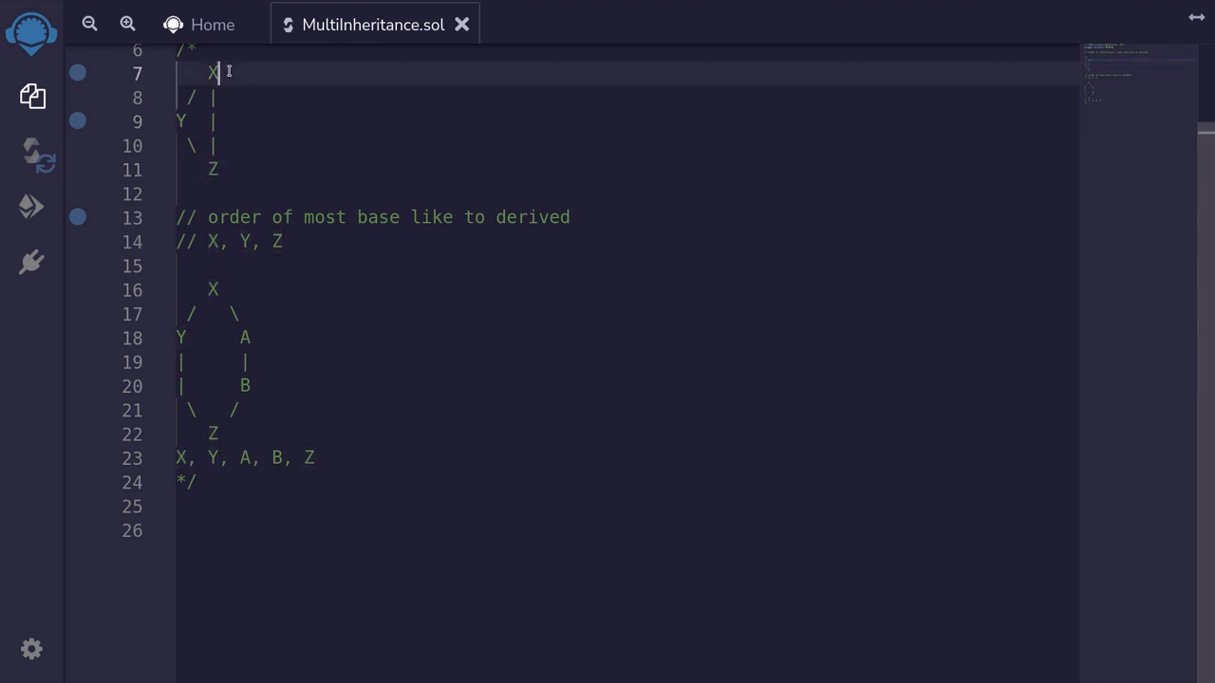
scroll("down", 3)
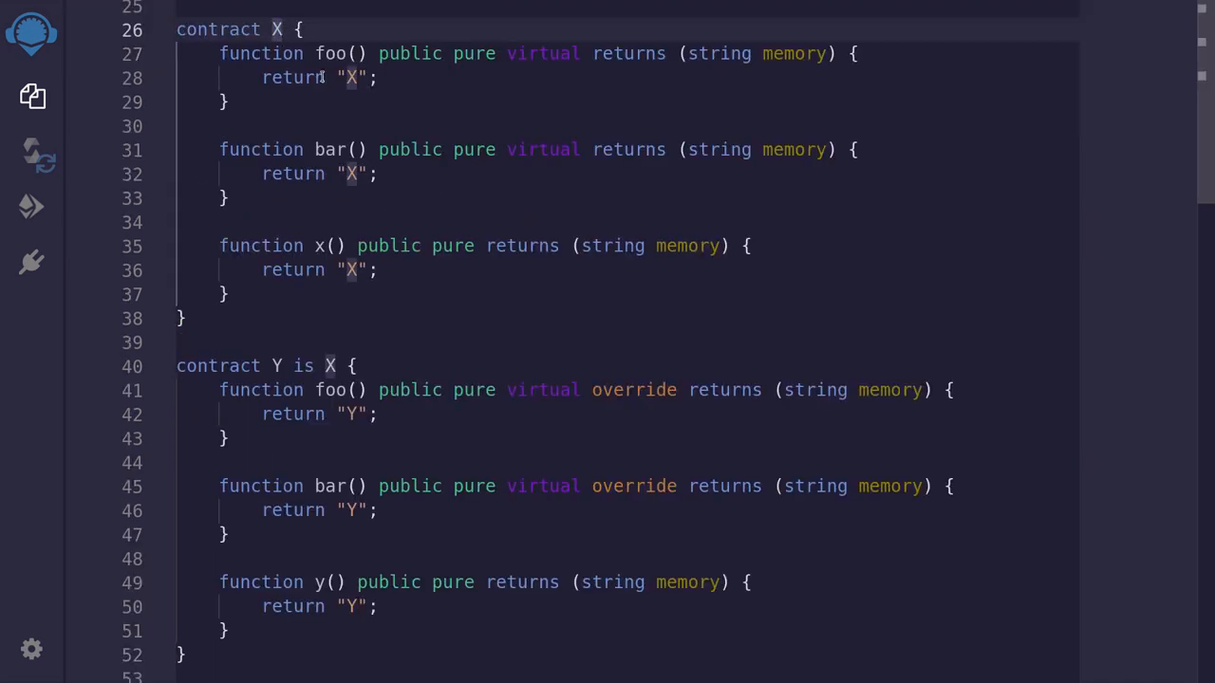
double_click(329, 149)
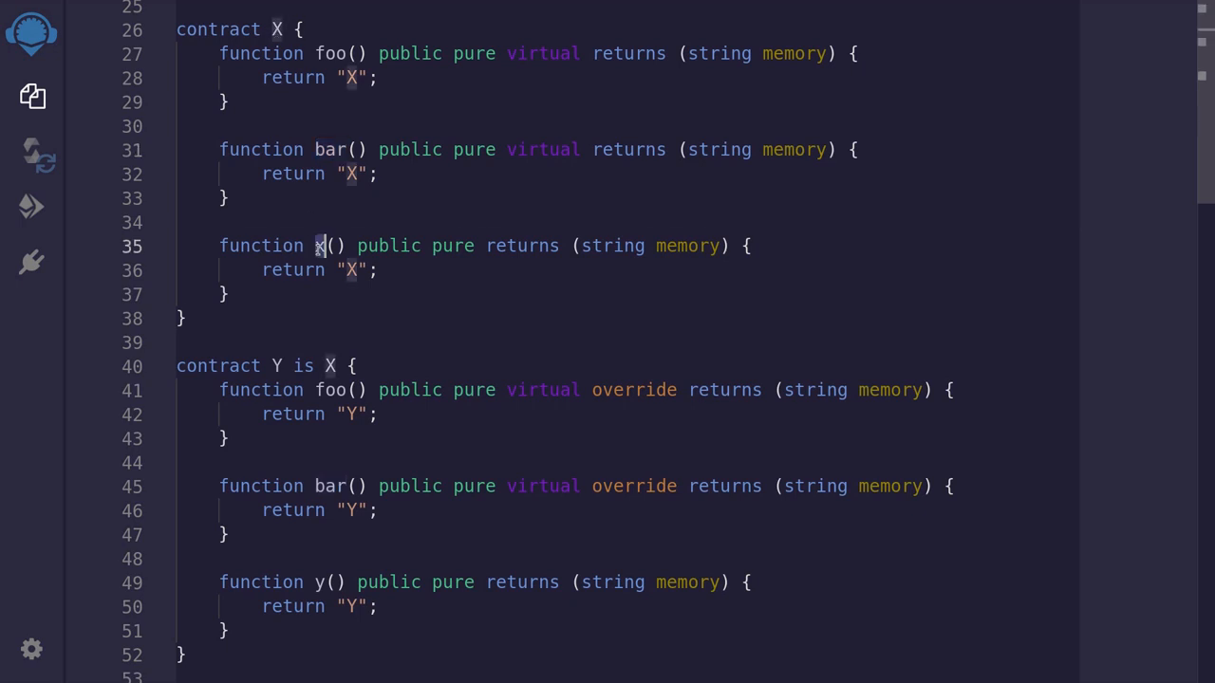
mouse_move(278, 379)
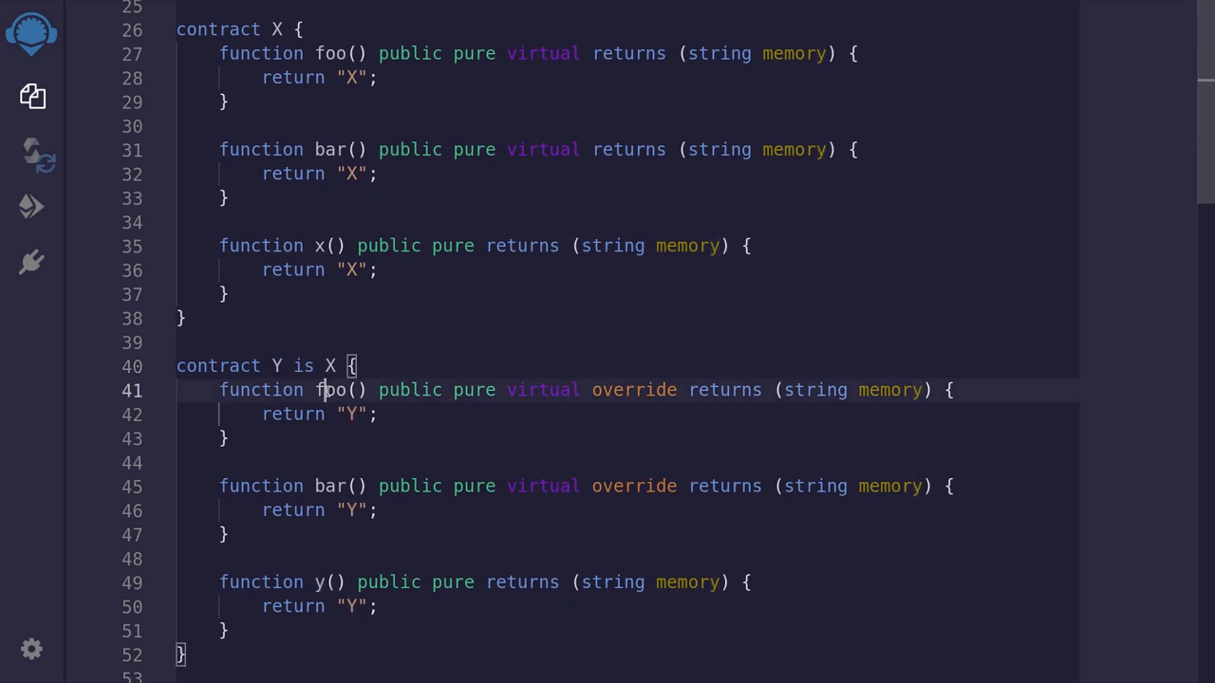
double_click(330, 486)
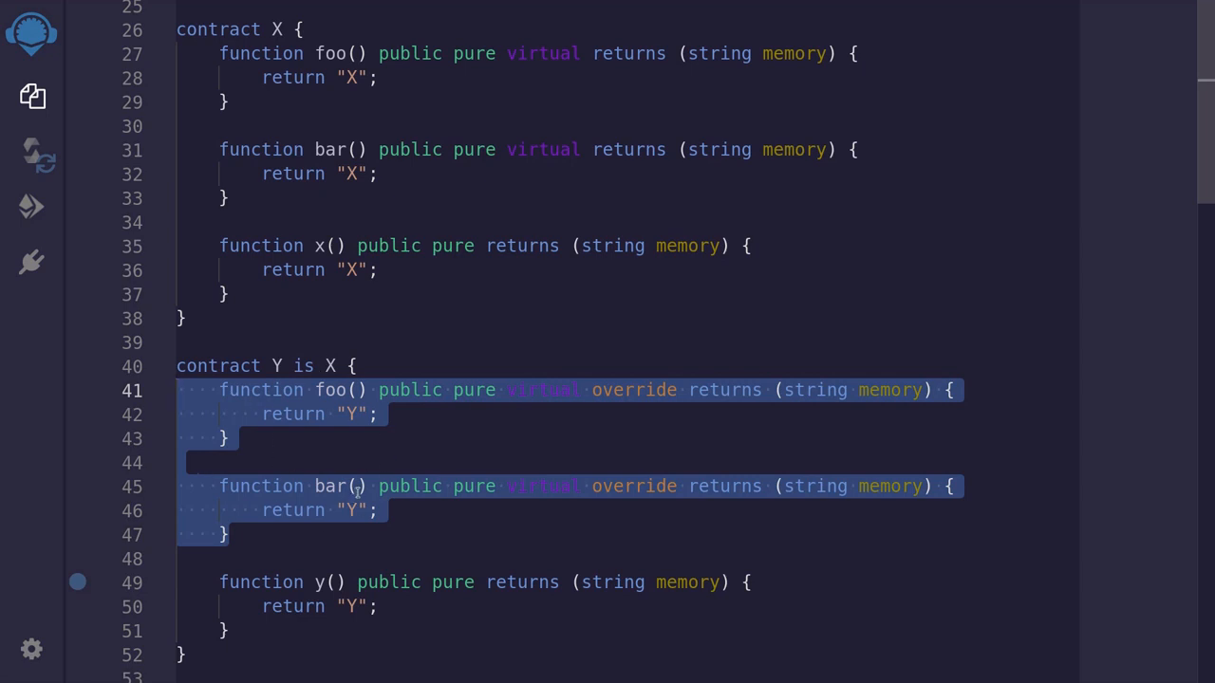
Declare contract Z 'is X, Y', briefly trying 'Y, X' before restoring the X, Y order
scroll("down", 3)
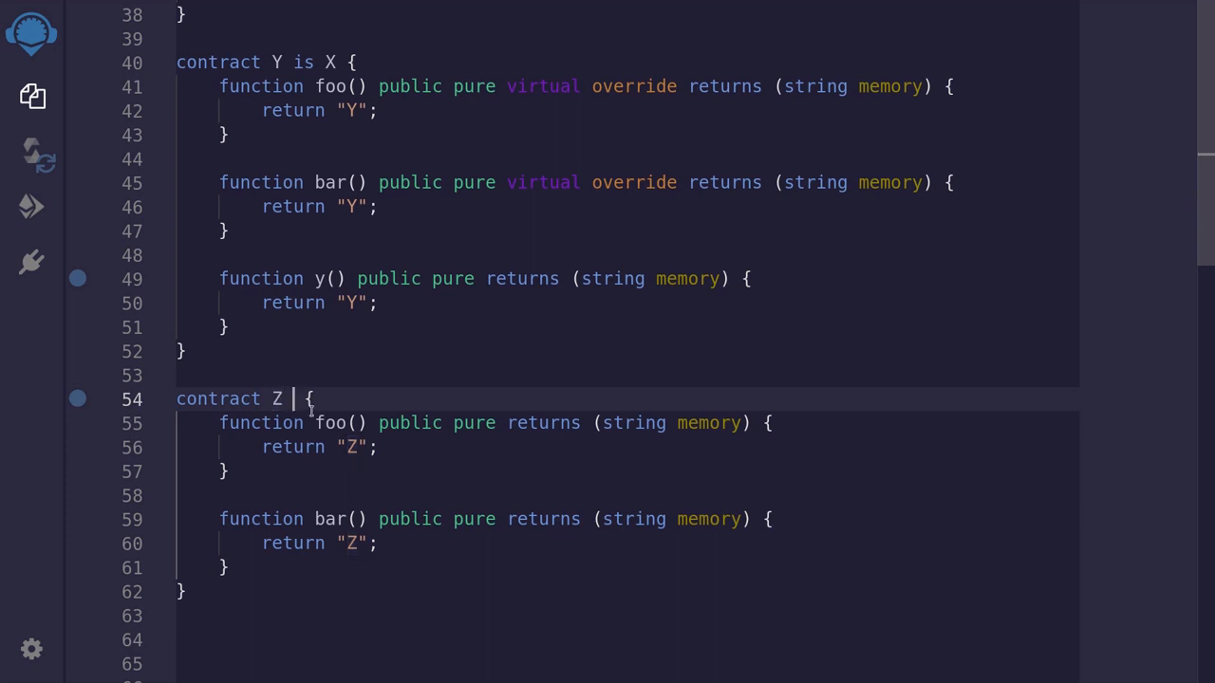
type("is")
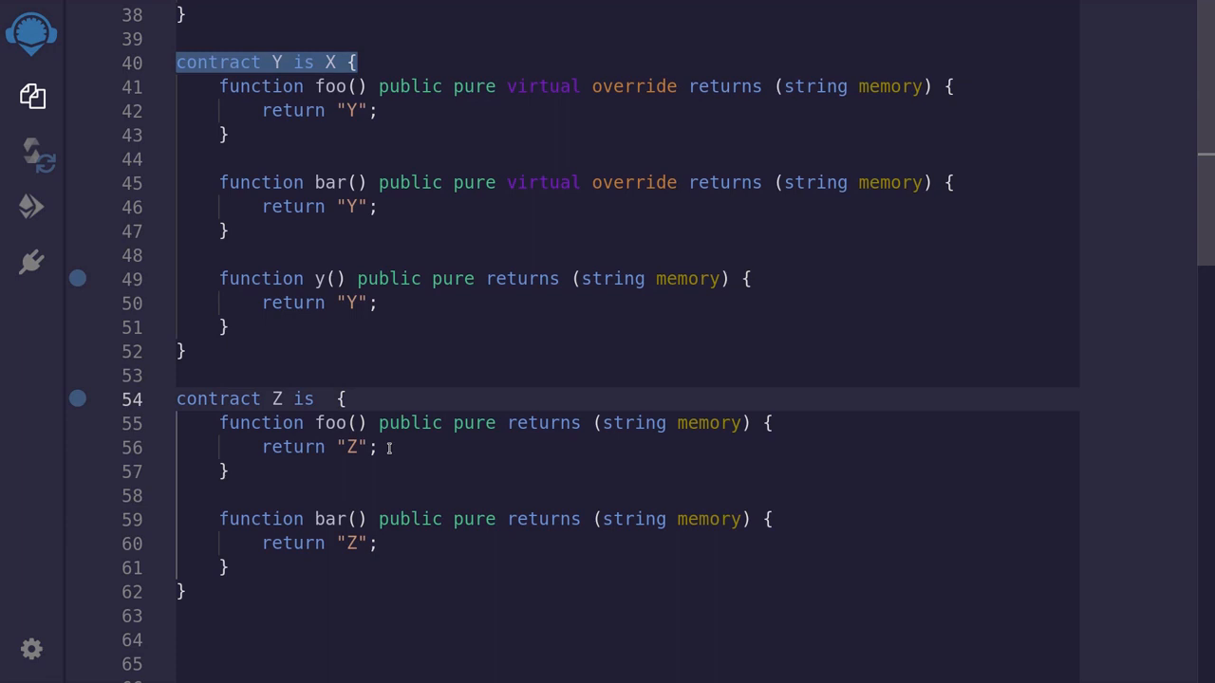
type("X, Y")
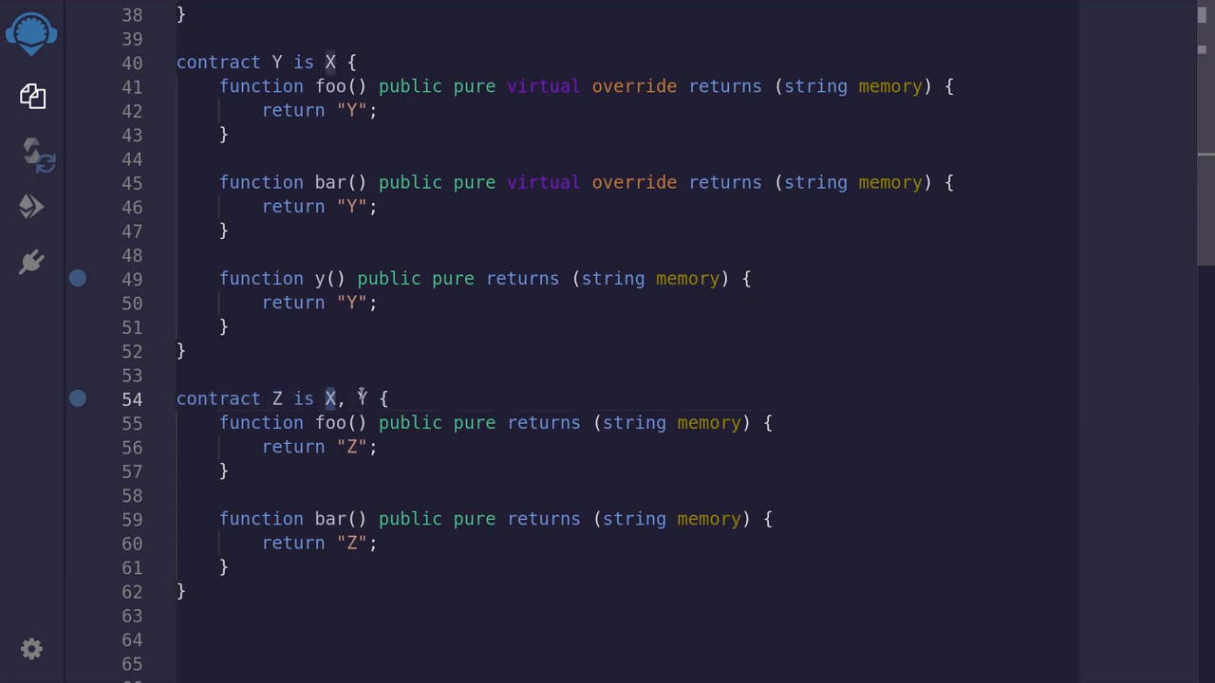
key("Backspace")
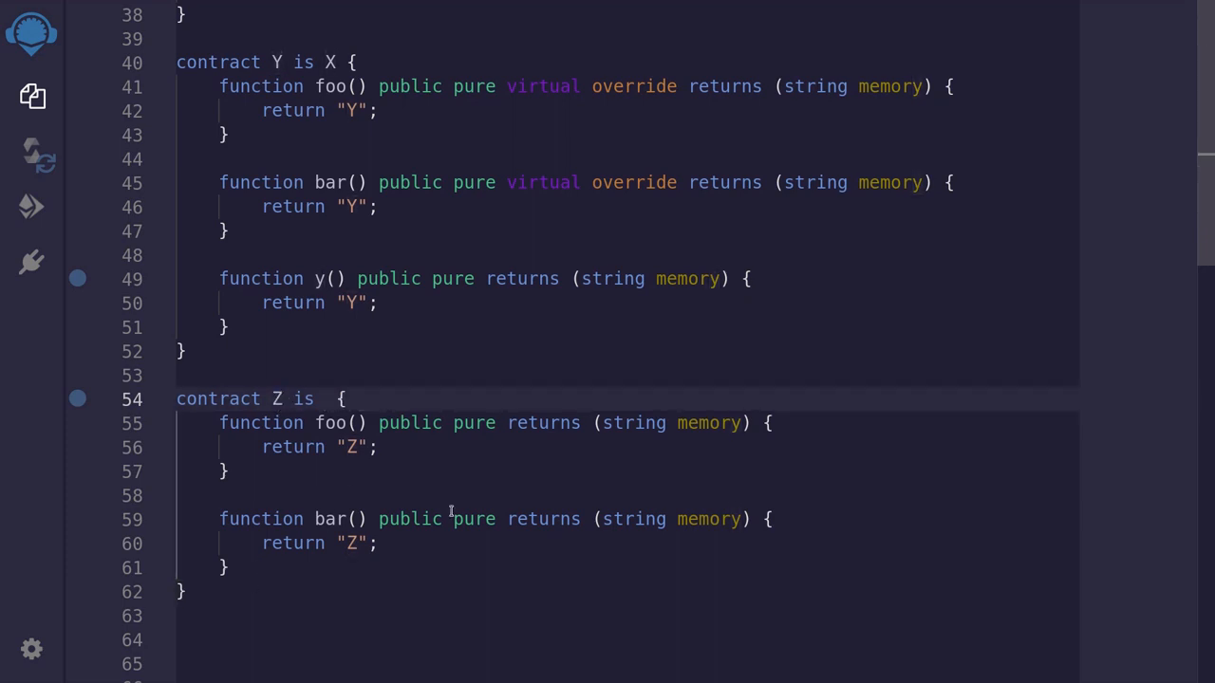
type("Y, X")
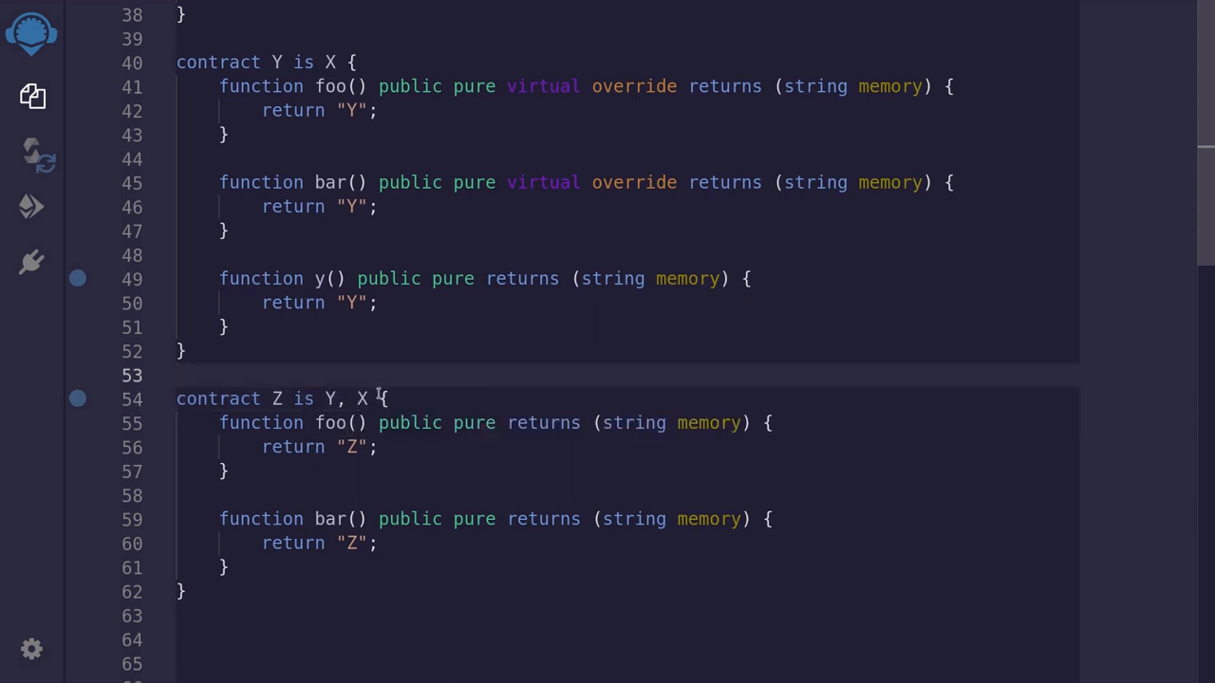
key("BackSpace")
type("ov")
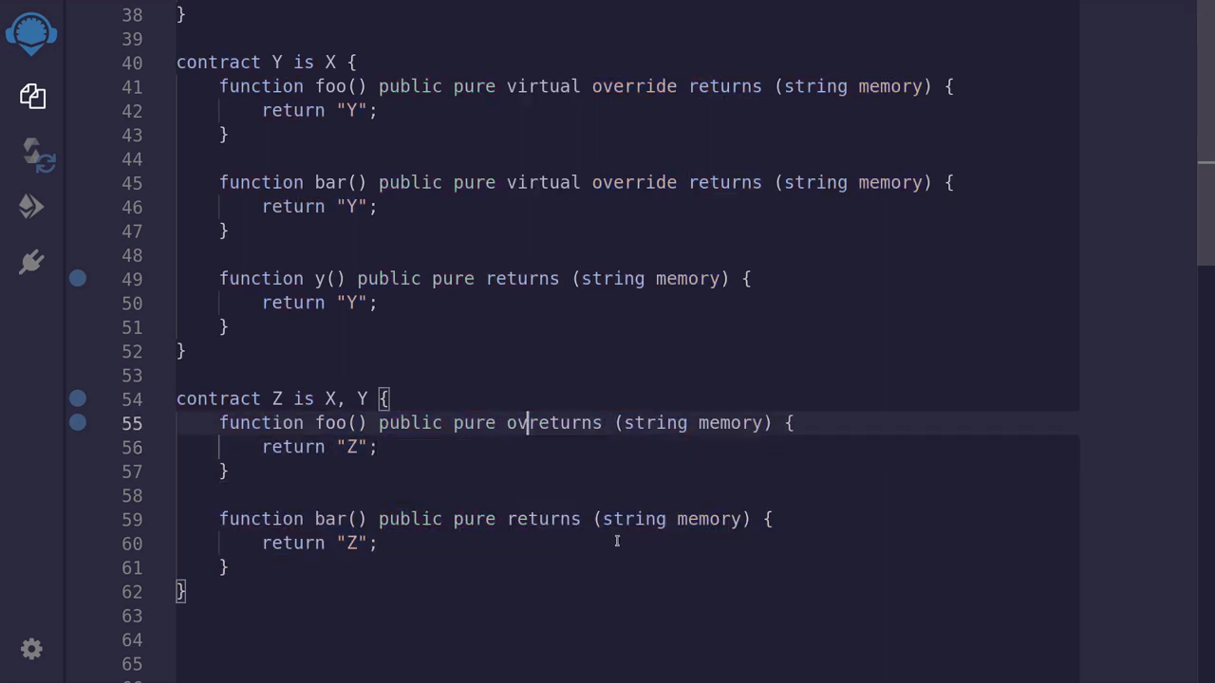
Add override(X, Y) to Z's foo and an override list to bar
type("erride(")
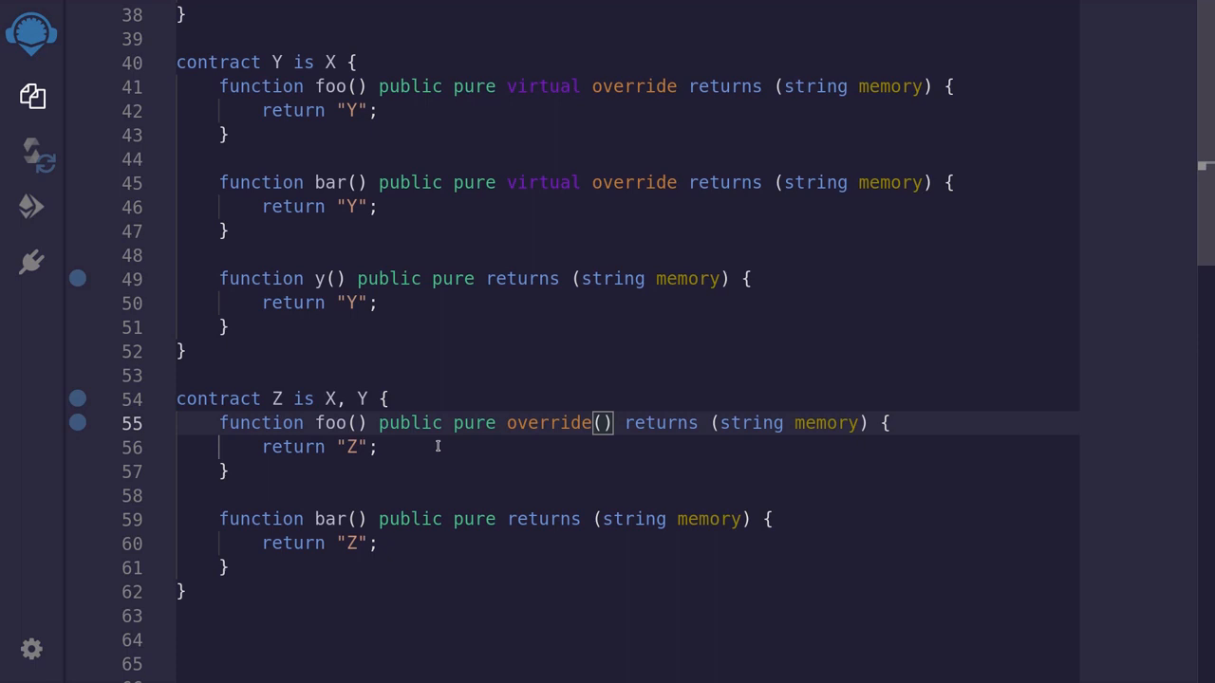
type("X,")
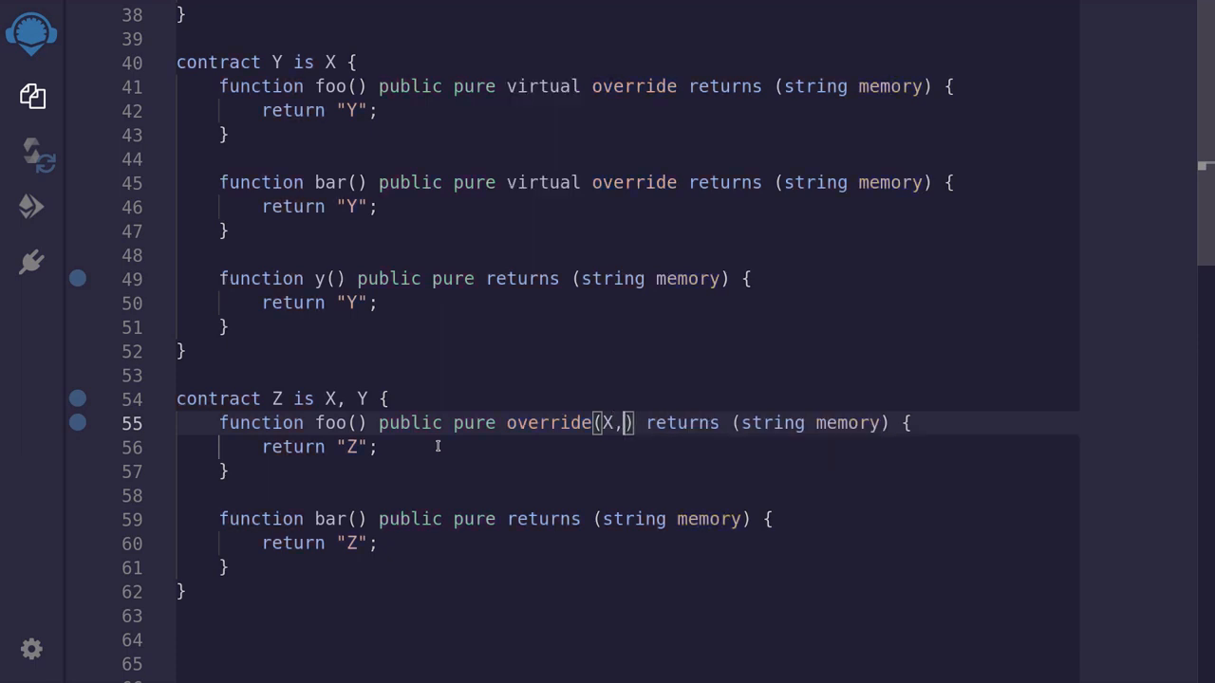
type("Y")
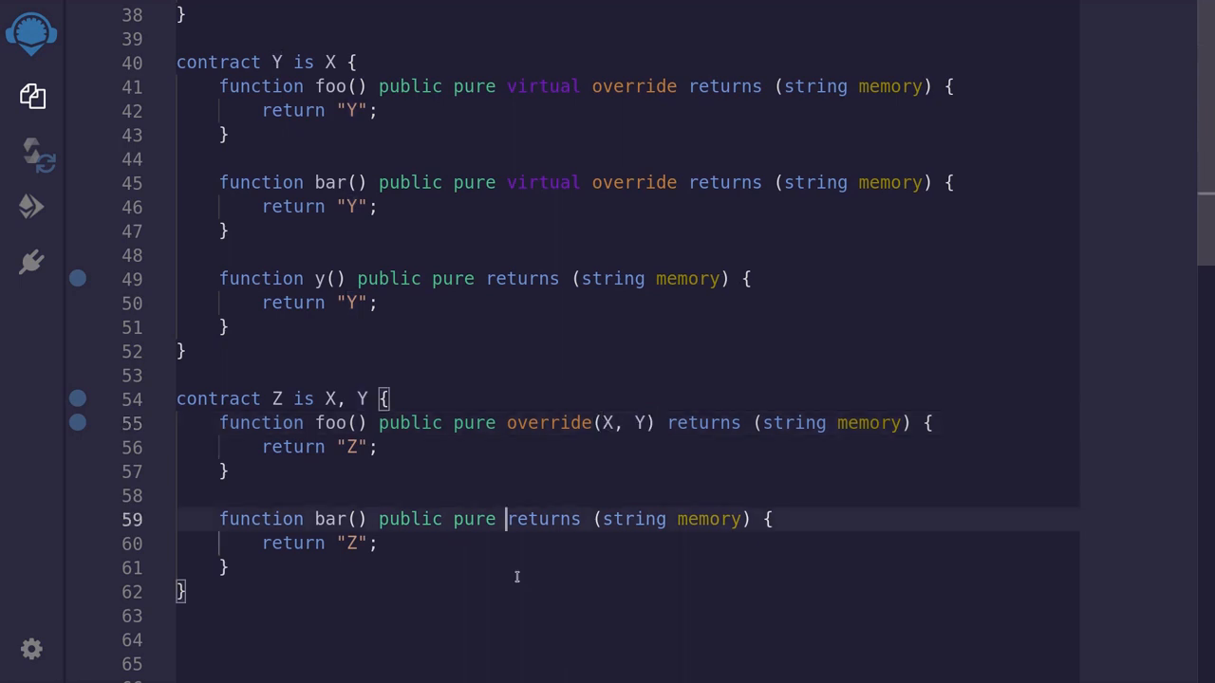
type("override")
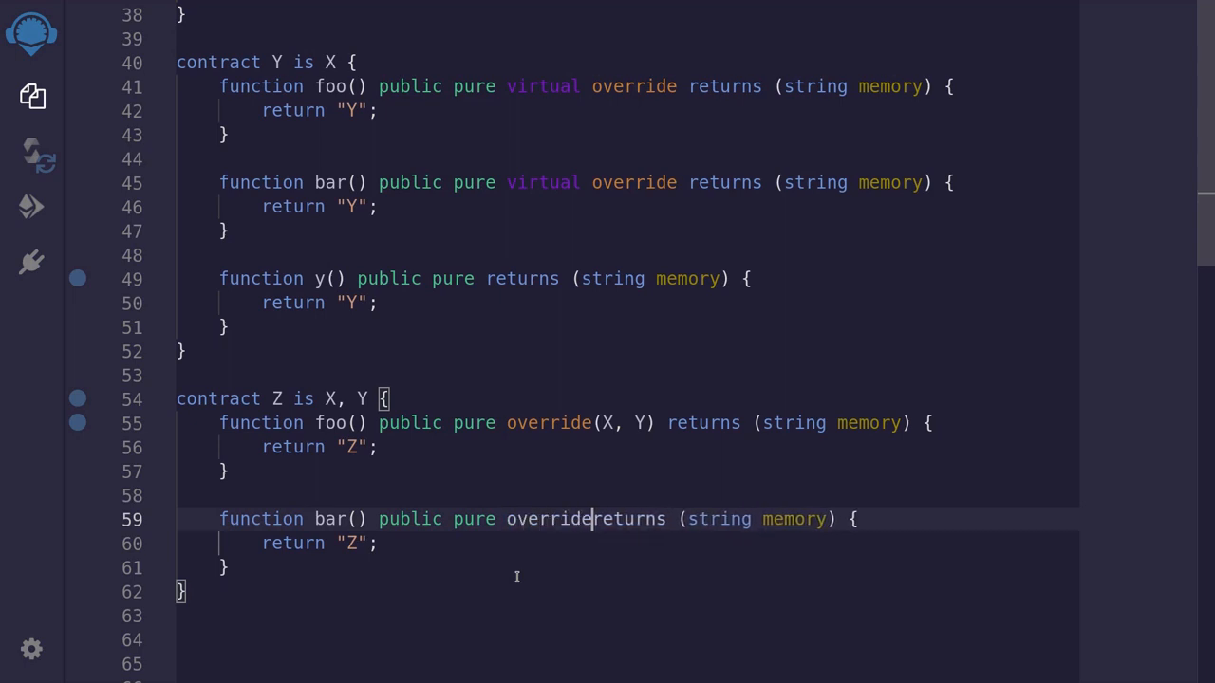
type("(X")
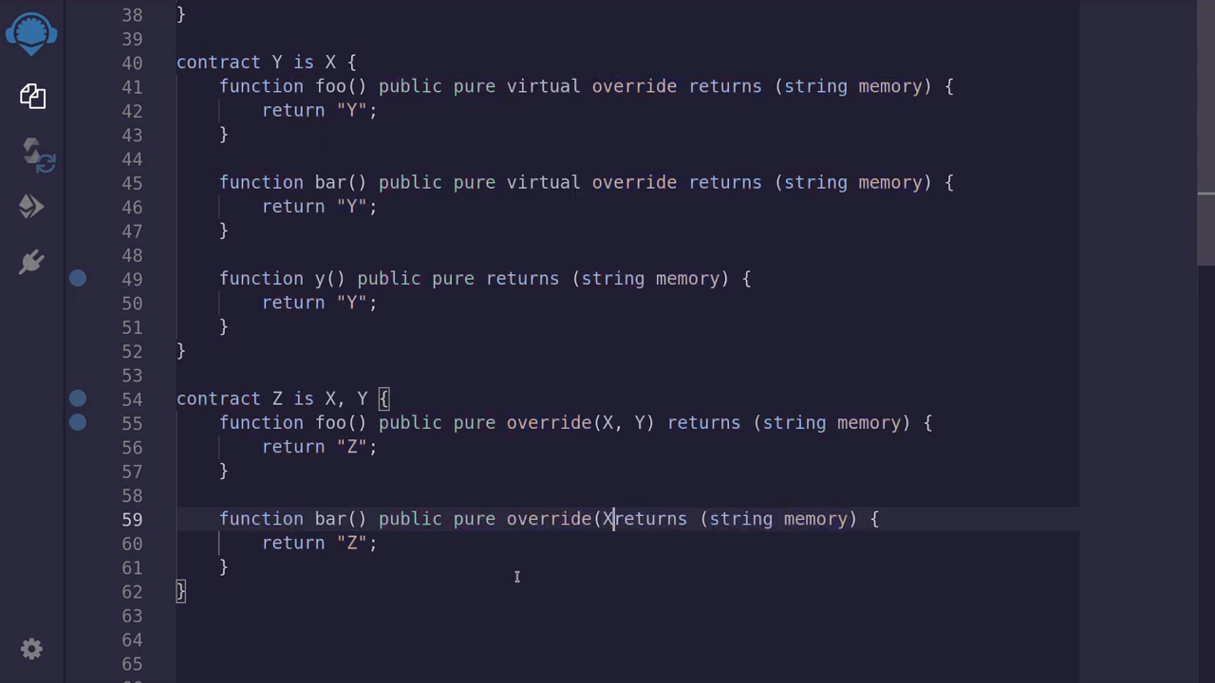
type(", Y)")
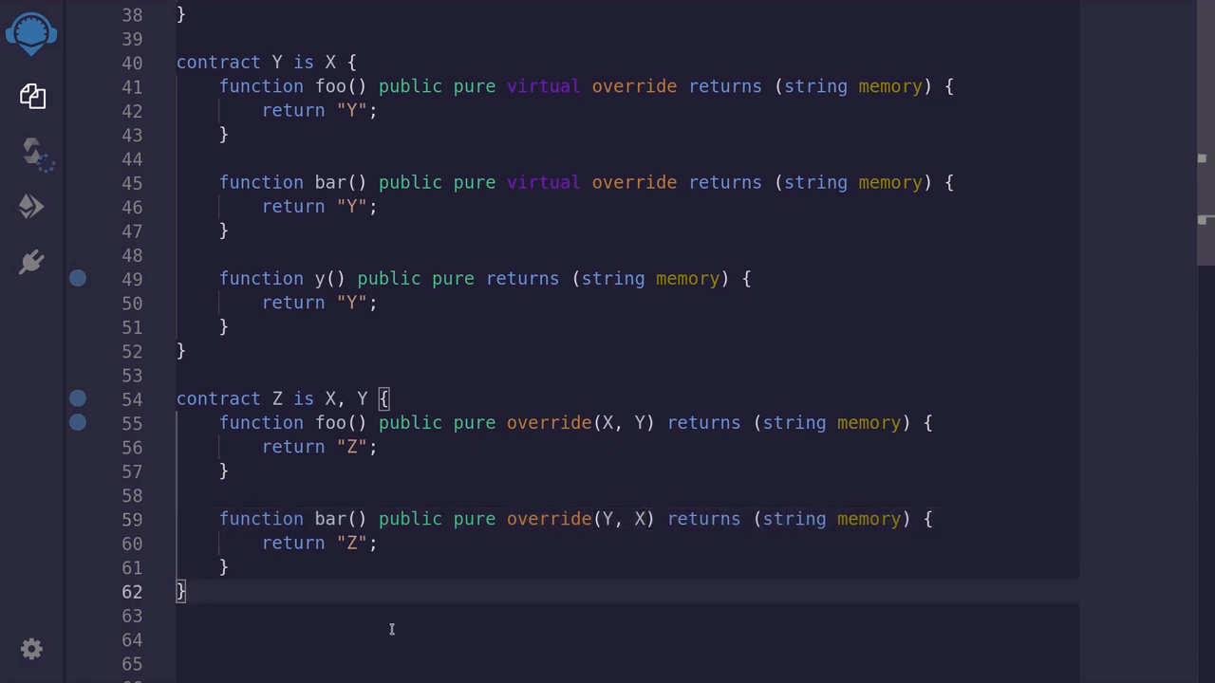
Deploy contract Z from Deploy & Run and expand the deployed instance
left_click(31, 207)
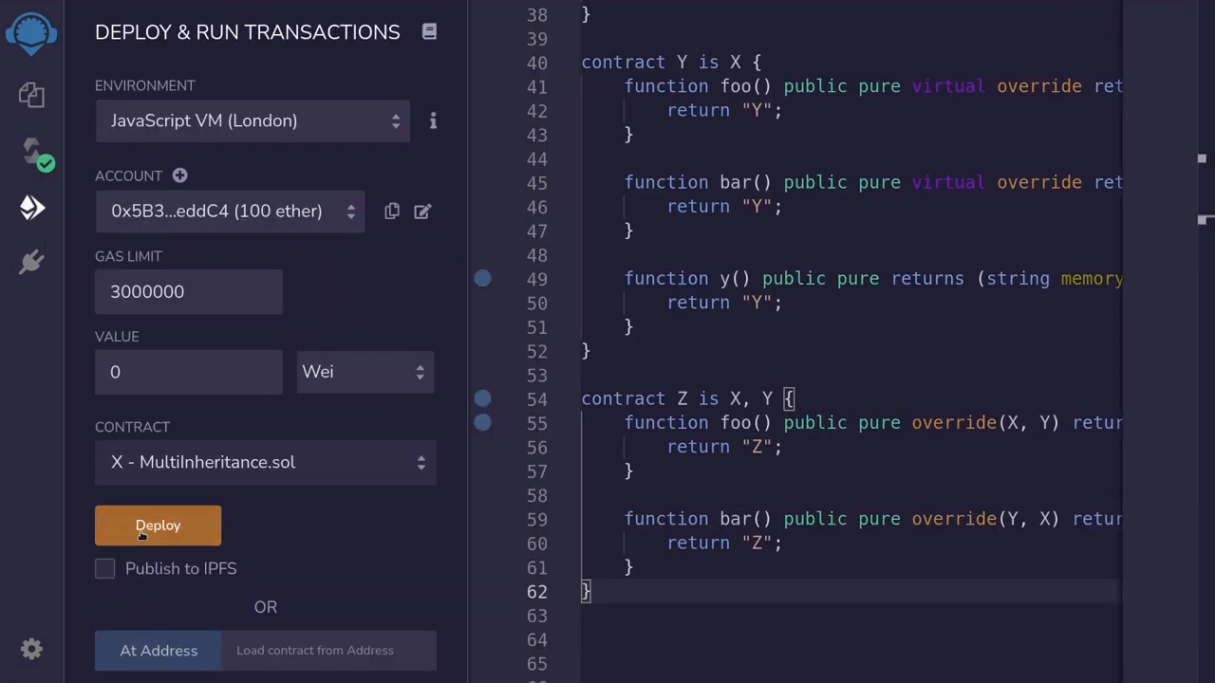
left_click(265, 462)
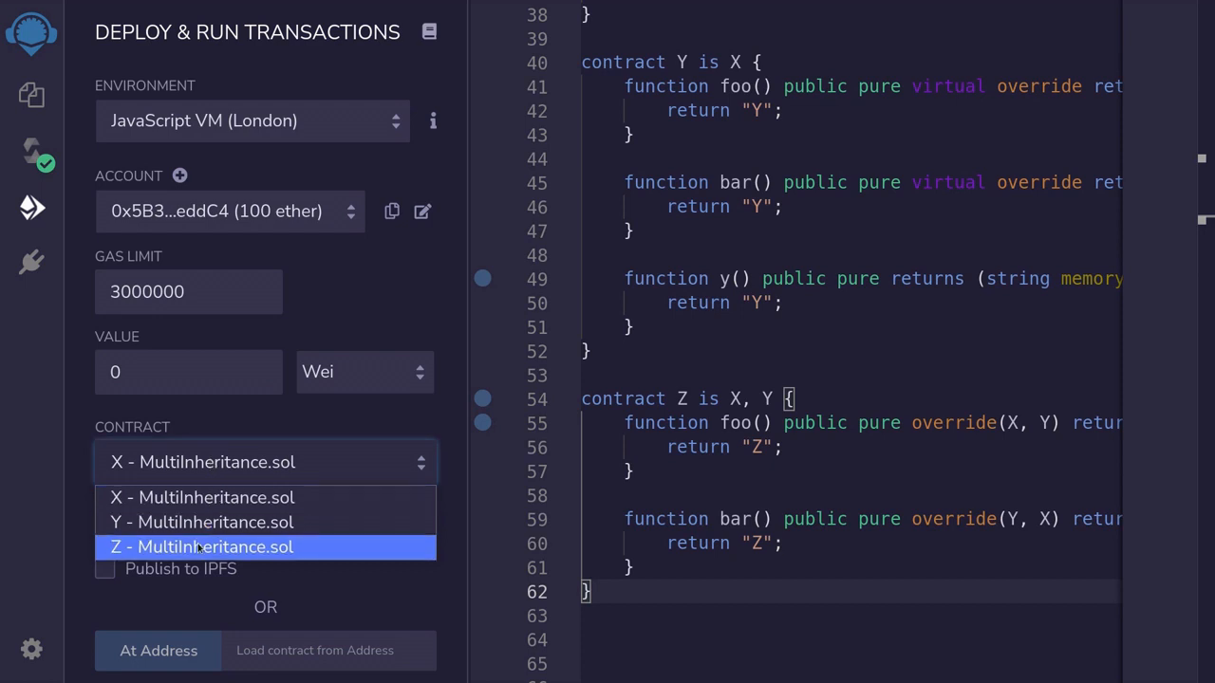
left_click(203, 546)
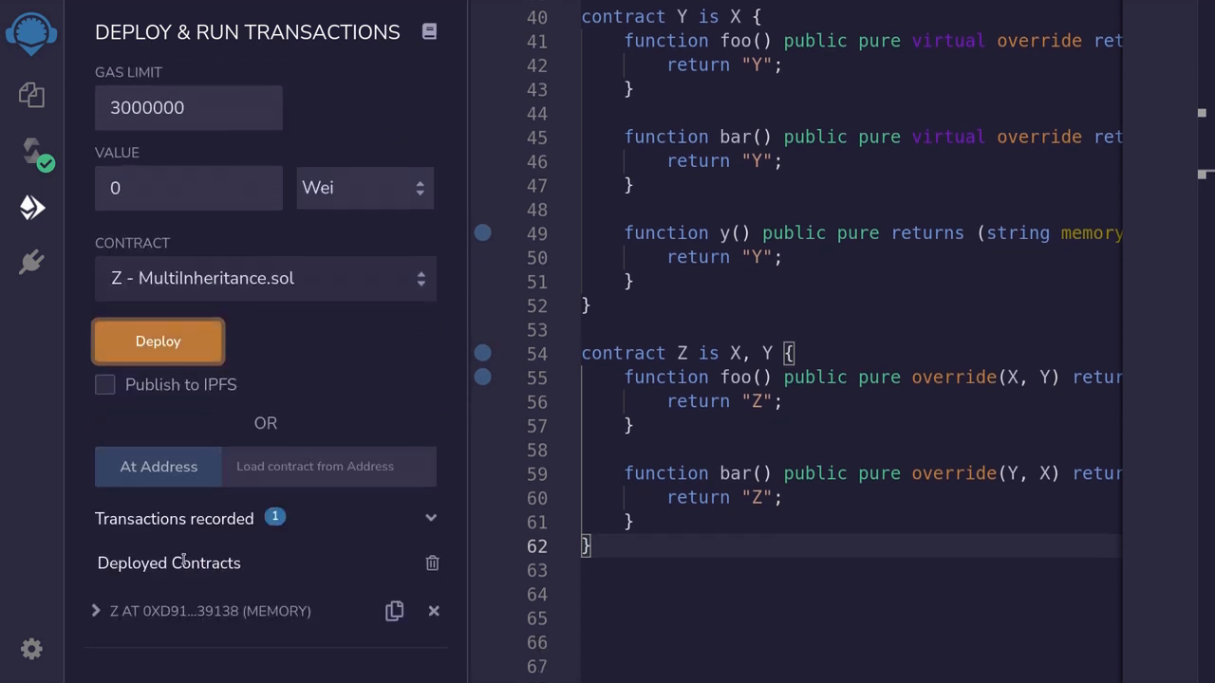
left_click(95, 610)
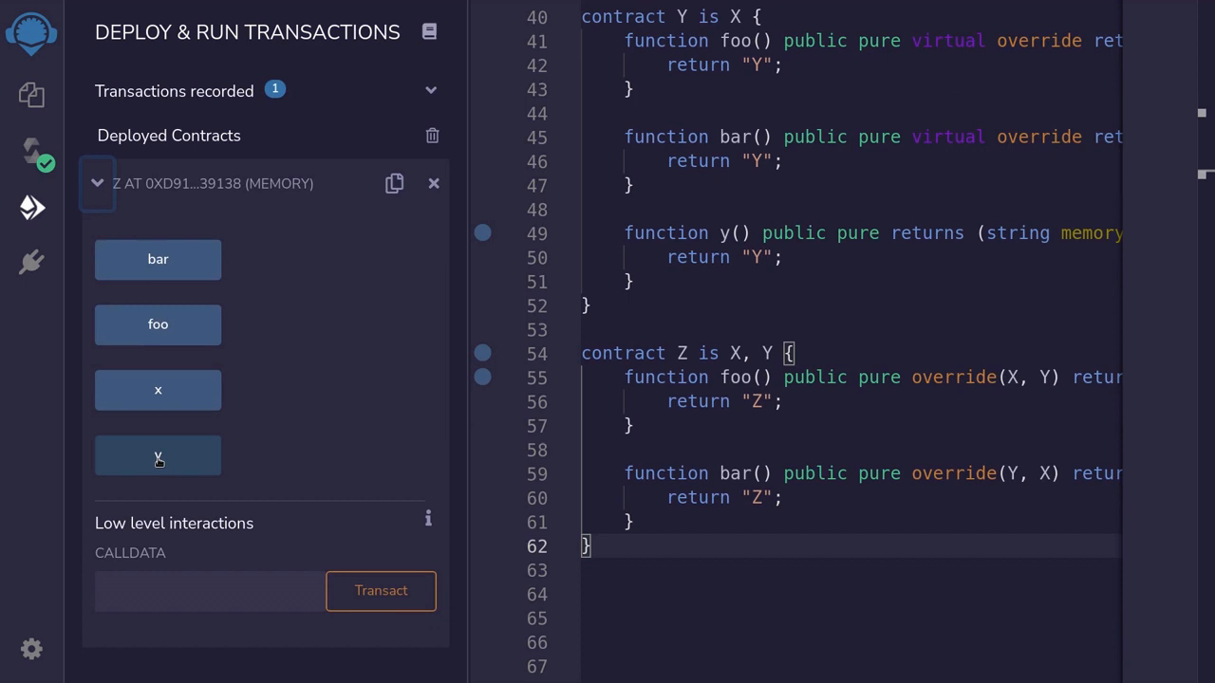
mouse_move(159, 456)
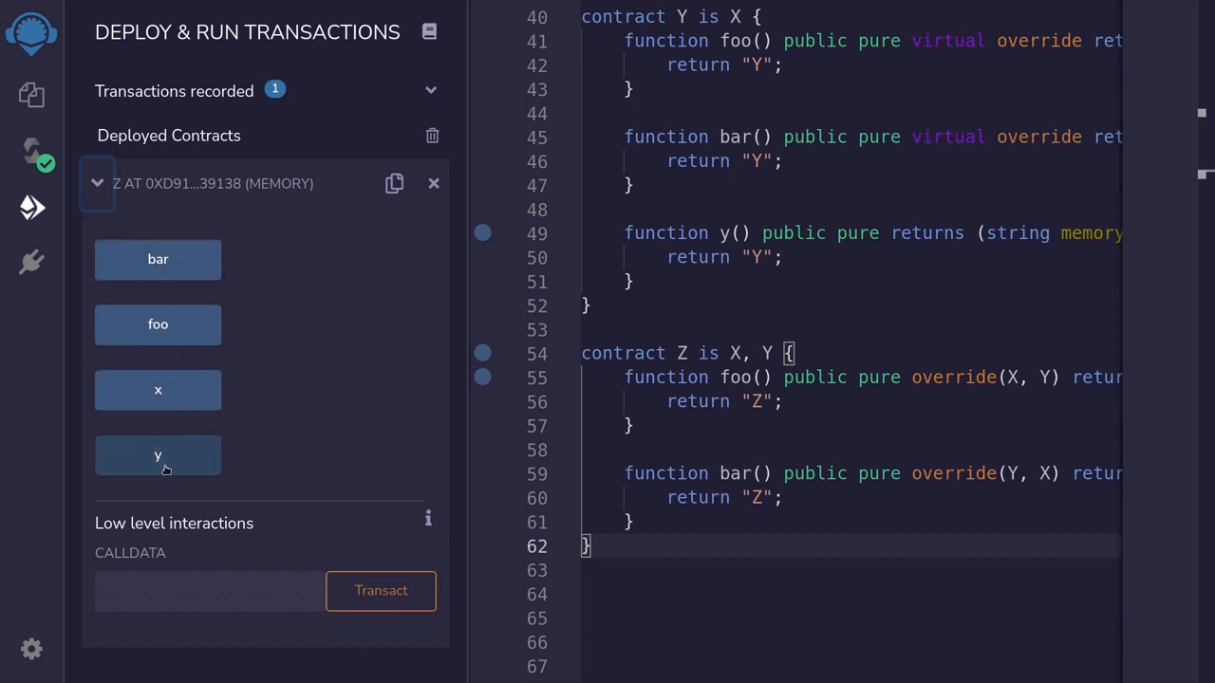
mouse_move(158, 390)
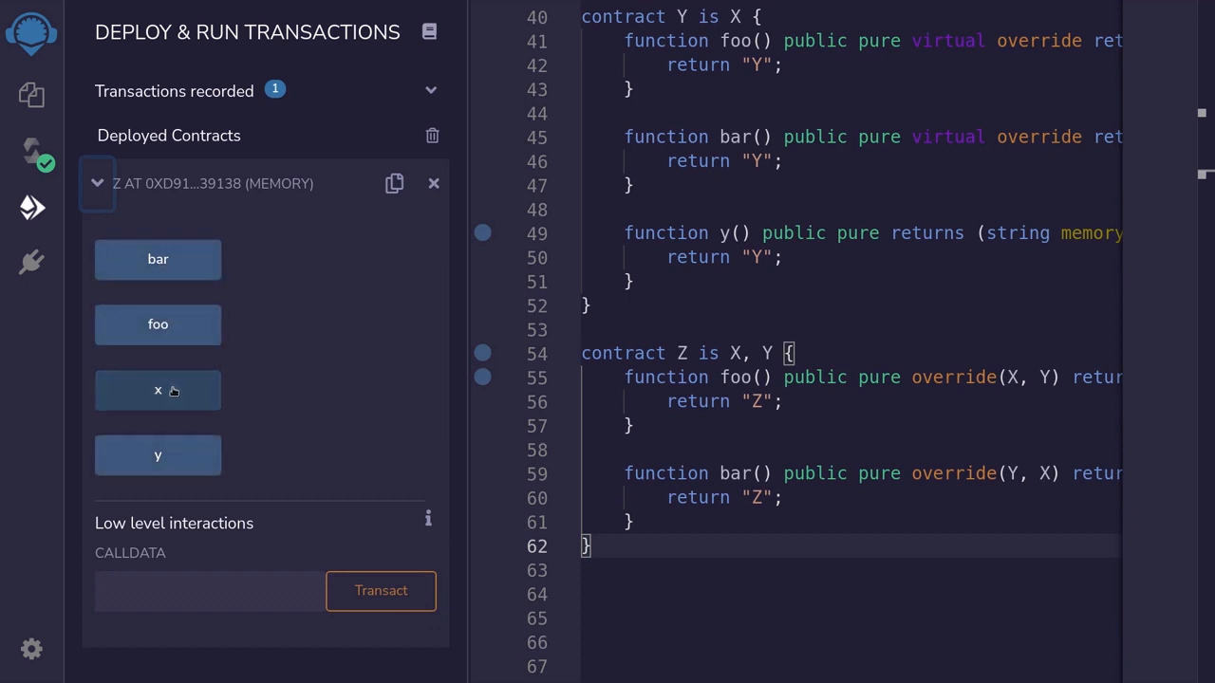
Call x, y, foo and bar on deployed Z, returning X, Y, Z and Z
left_click(158, 390)
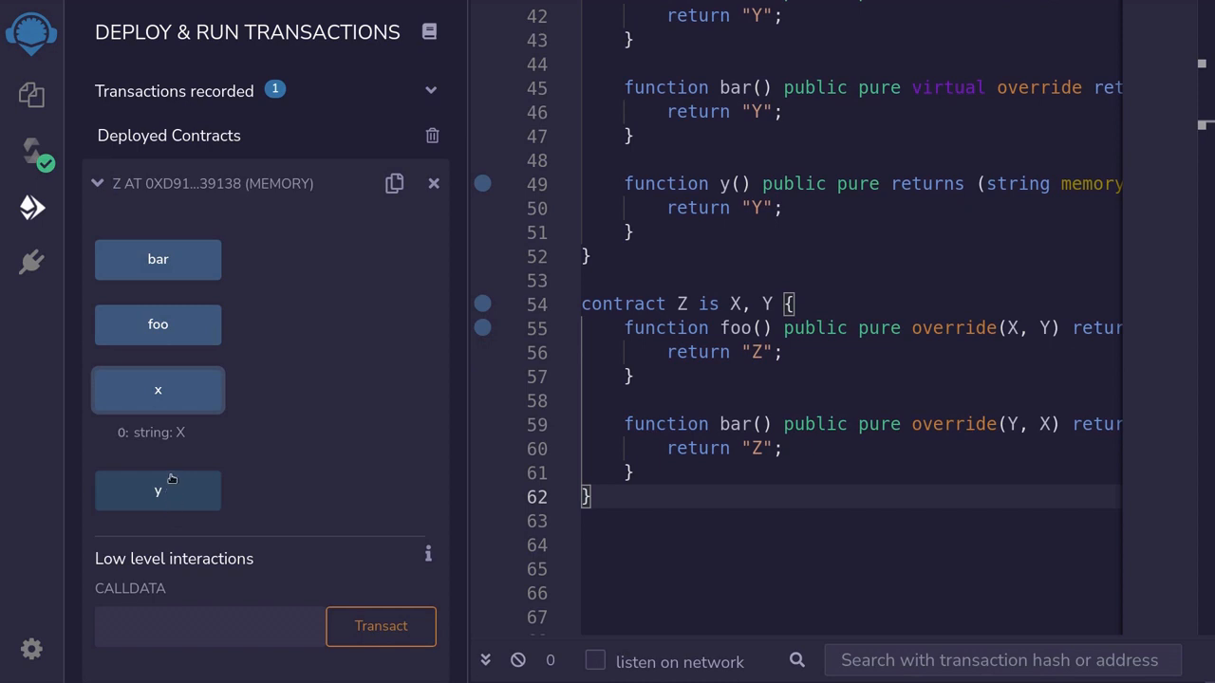
mouse_move(157, 390)
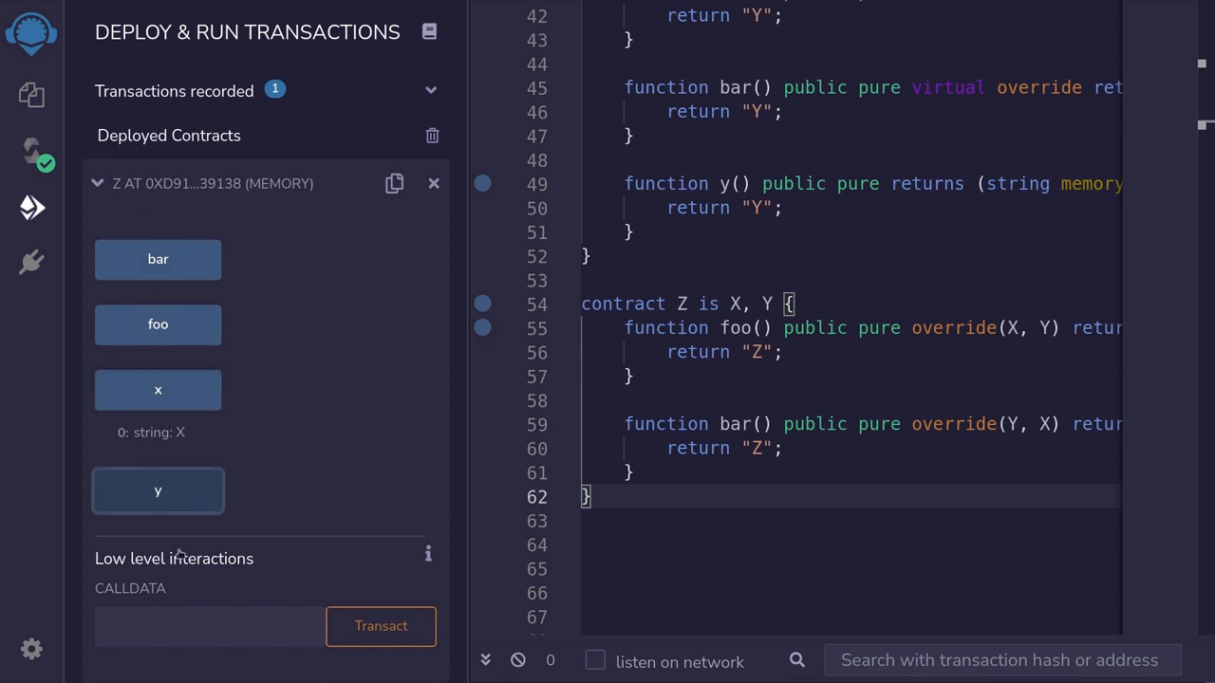
left_click(158, 490)
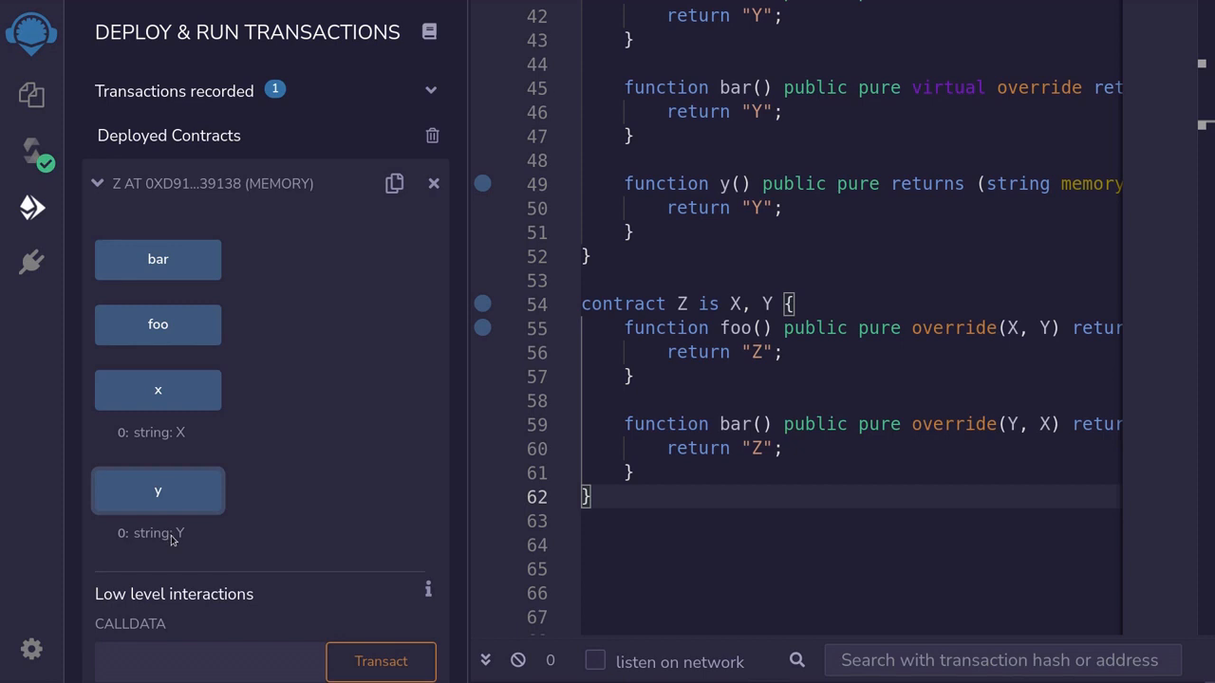
left_click(158, 324)
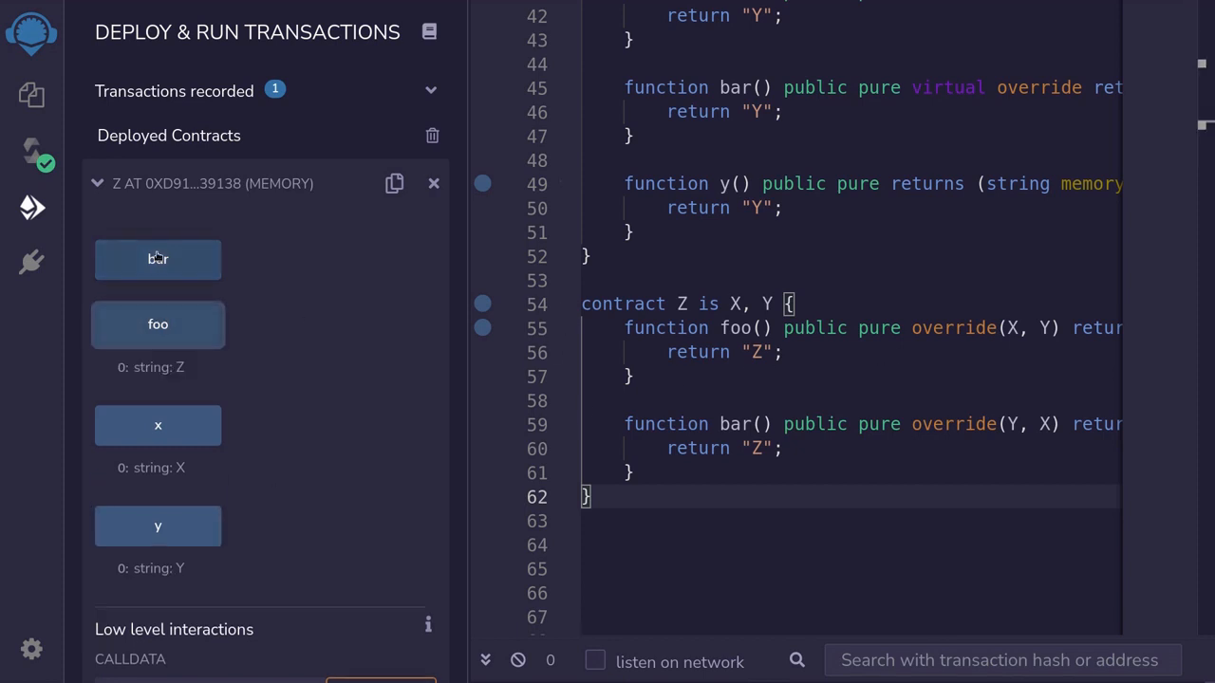
left_click(157, 259)
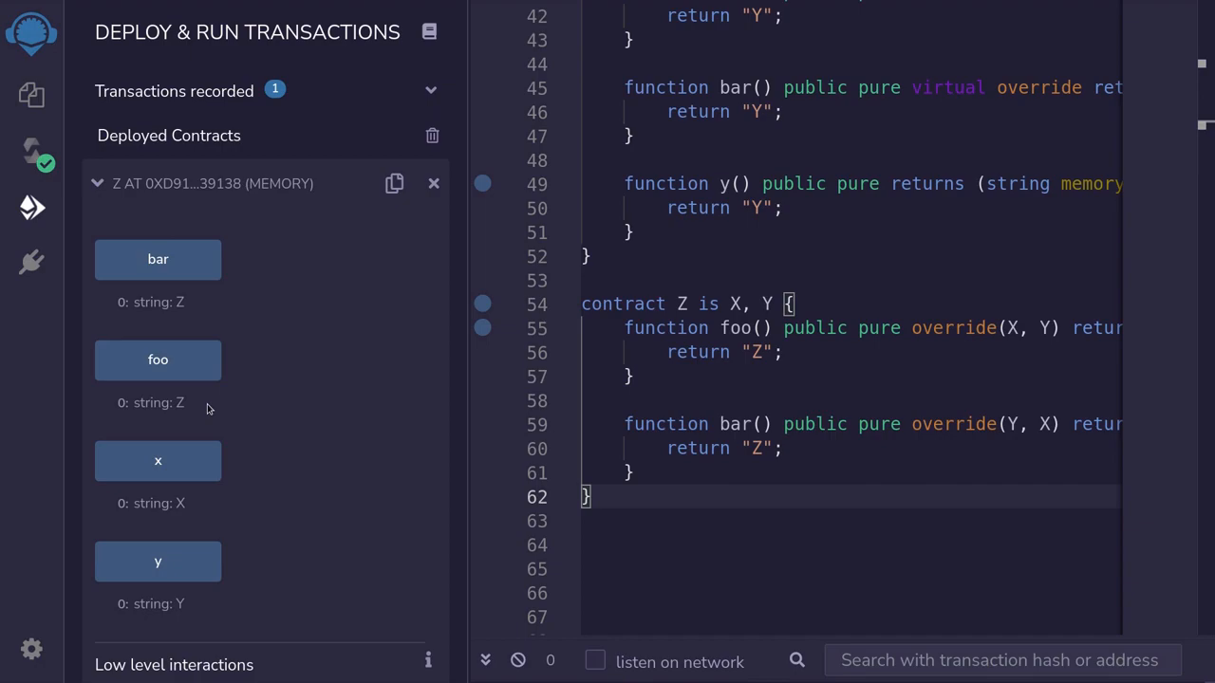